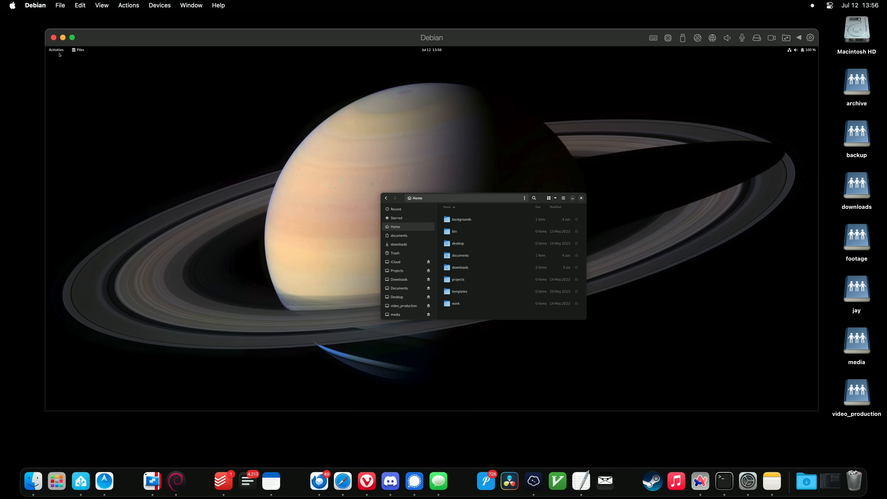
- Show the GNOME Activities overview in the Debian VM with the Files window visible
left_click(56, 49)
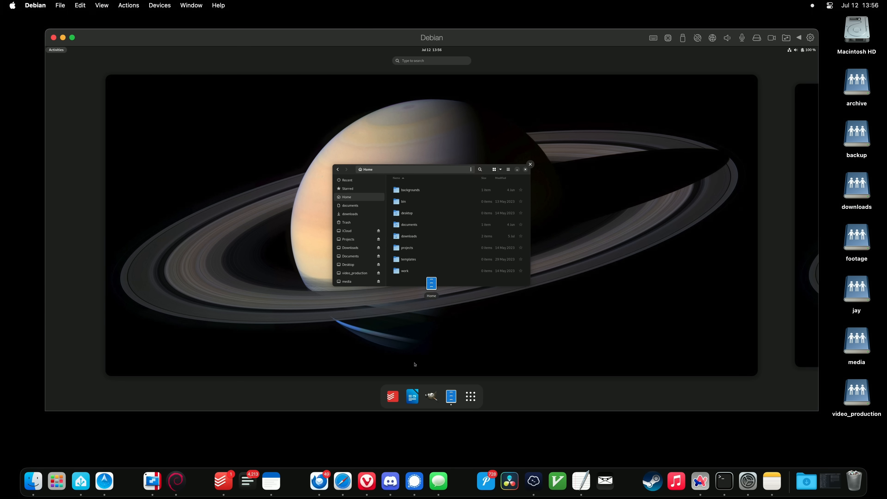
left_click(471, 396)
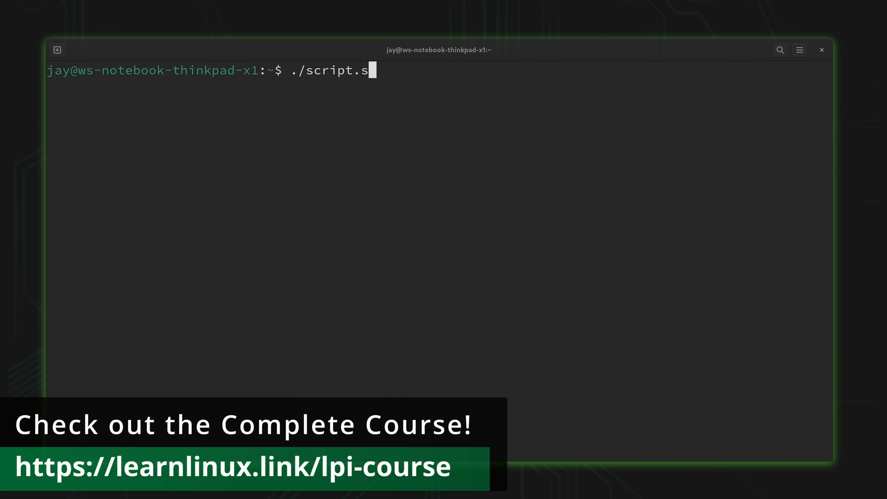
- Run ./script.sh from the home folder on the ThinkPad
key("Return")
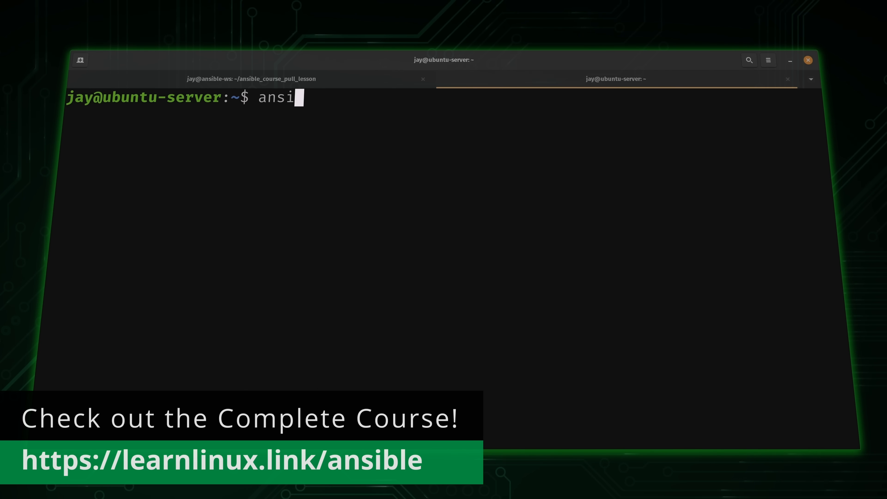
- Finish the ansible-pull --ask command, switch to the ansible-ws session and run git status
type("ble-pull")
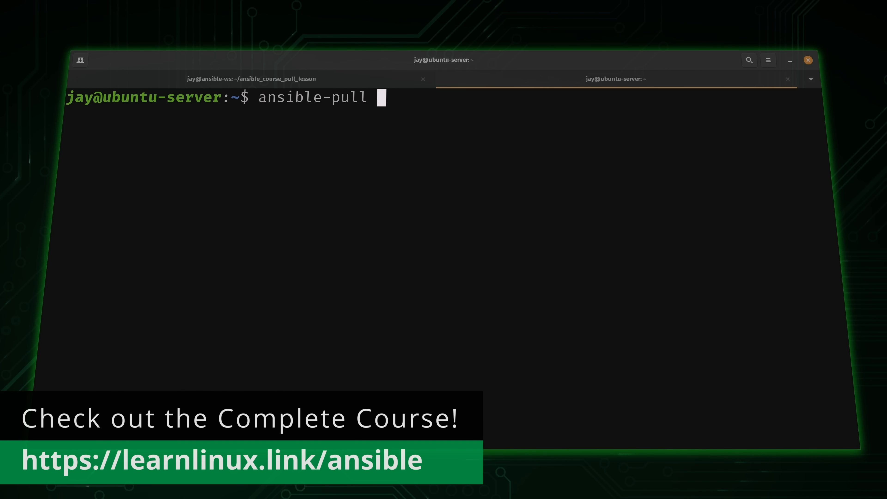
type("--ask")
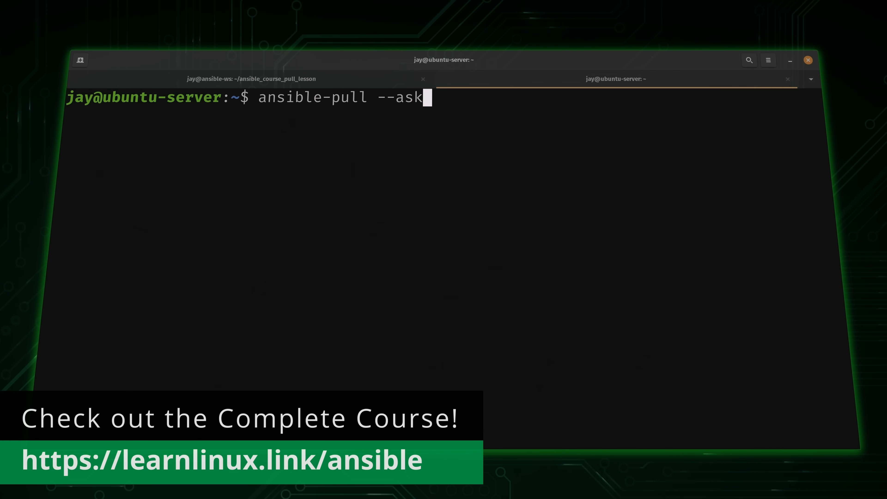
left_click(243, 78)
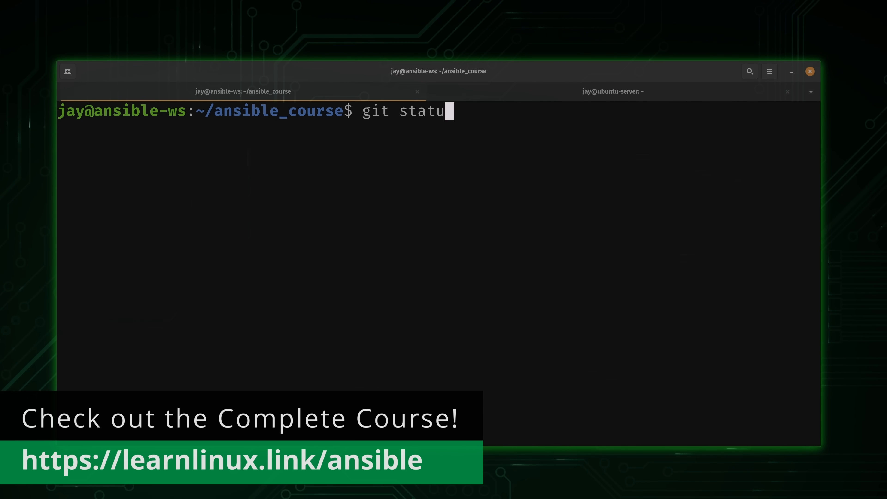
key("Return")
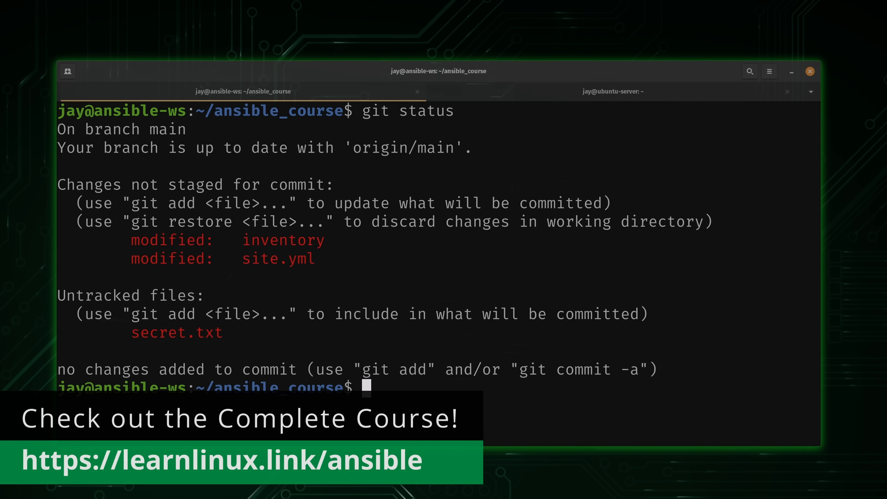
- Discard local changes to the inventory file with git checkout and start checking out site.yml
type("git checkout inven")
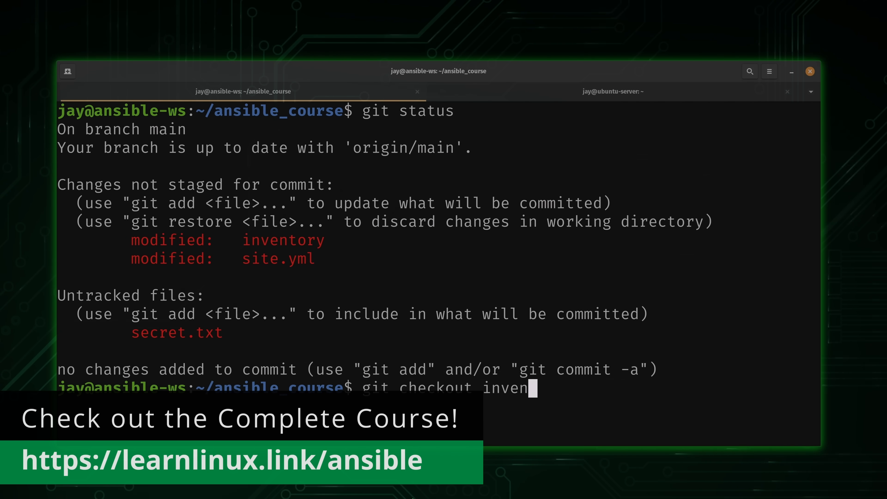
key("Return")
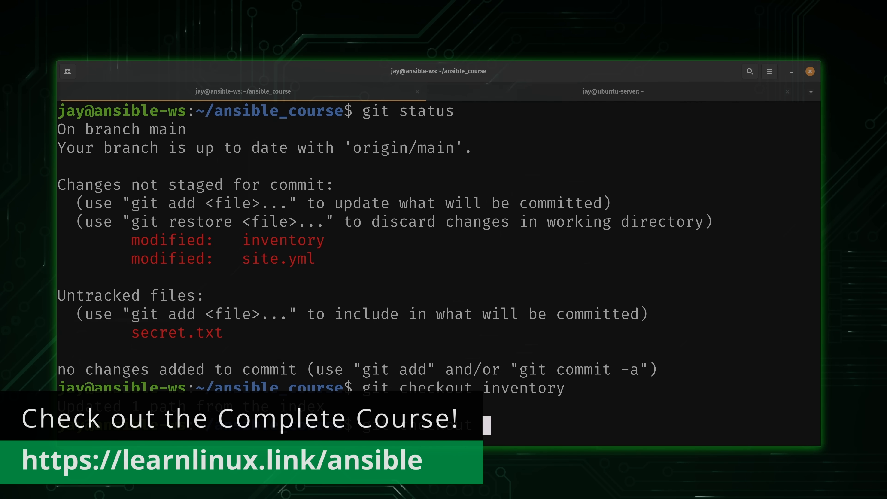
type("site.")
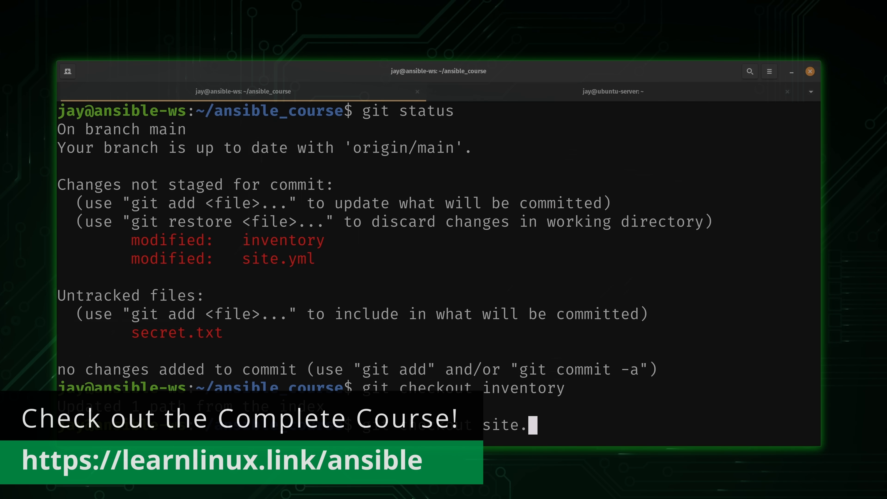
left_click(74, 477)
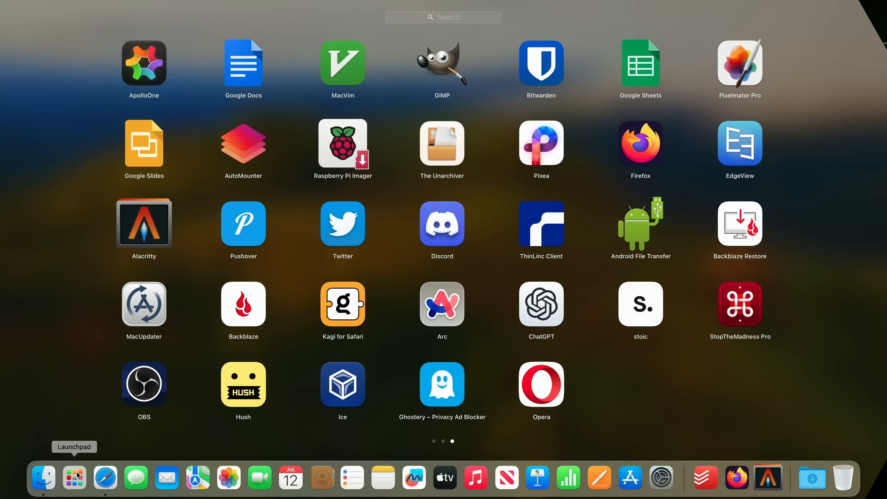
- Launch Alacritty and open .config/alacritty/alacritty.toml in Vim
left_click(143, 223)
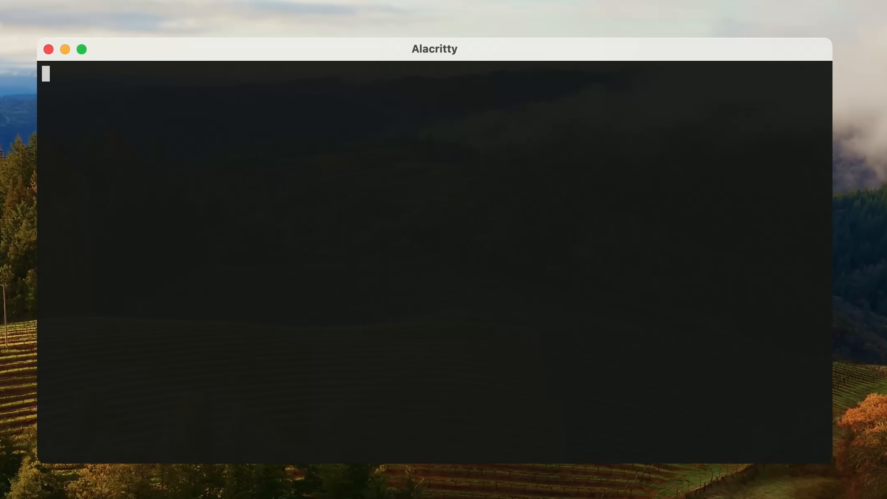
type("top")
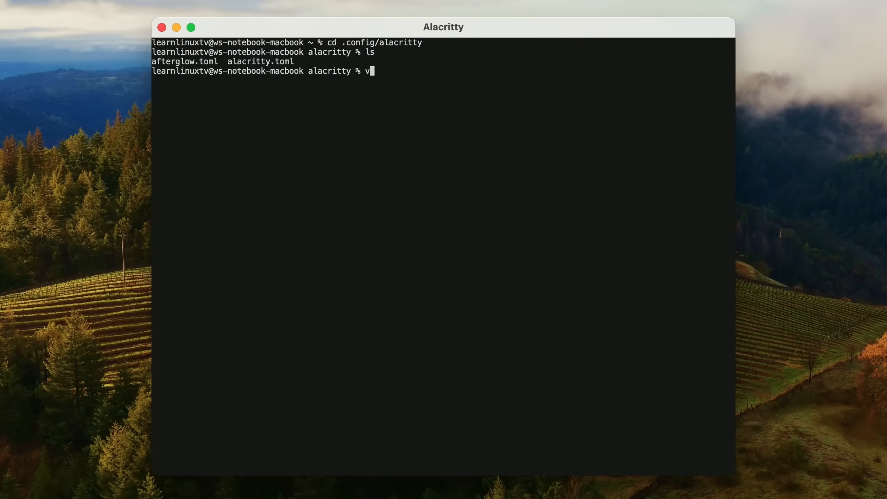
type("im alacritty.toml")
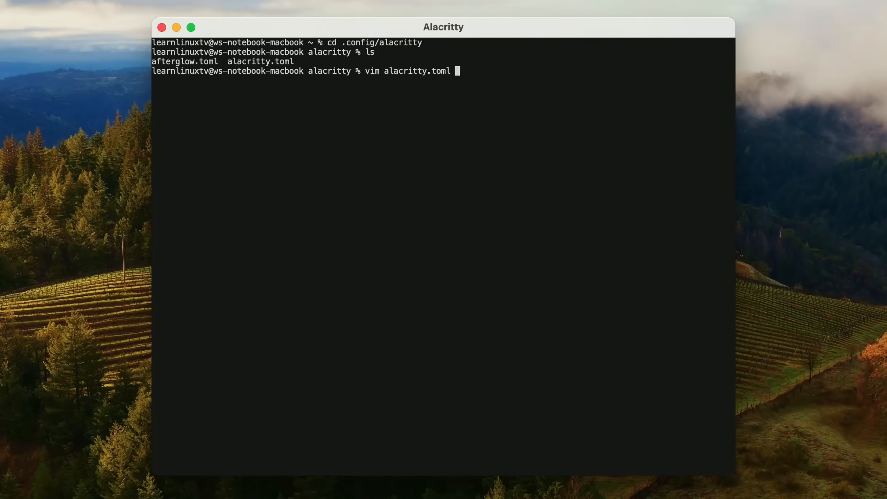
key("Return")
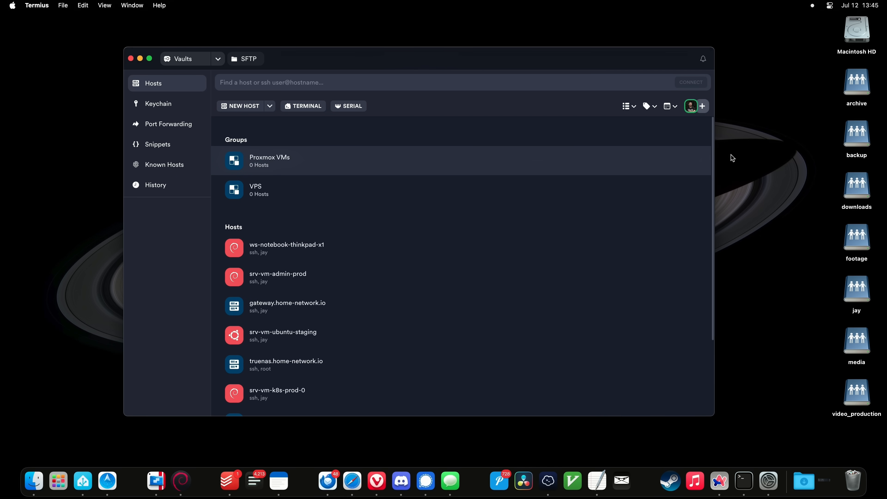
mouse_move(287, 281)
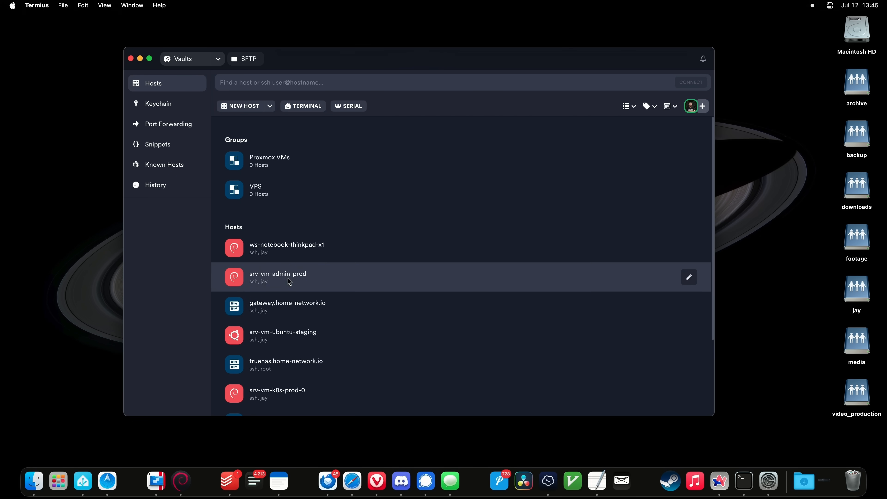
- Connect to the srv-vm-admin-prod host in Termius and run htop on it
double_click(278, 277)
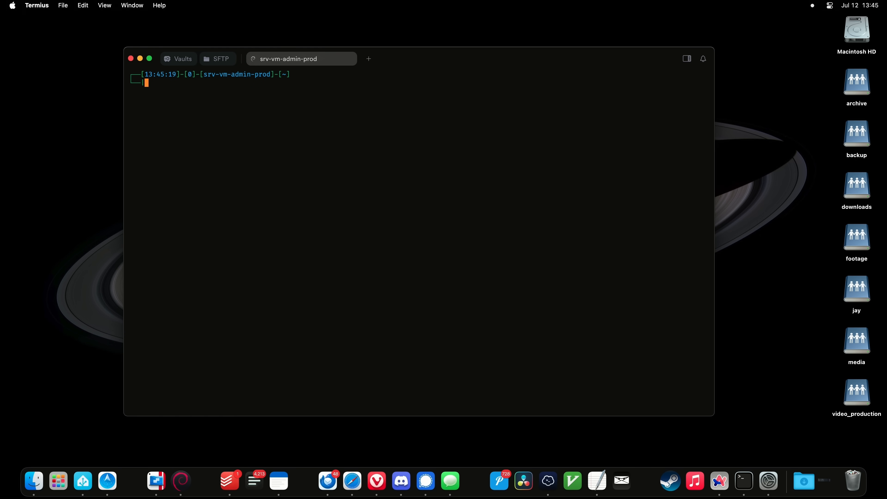
type("htop")
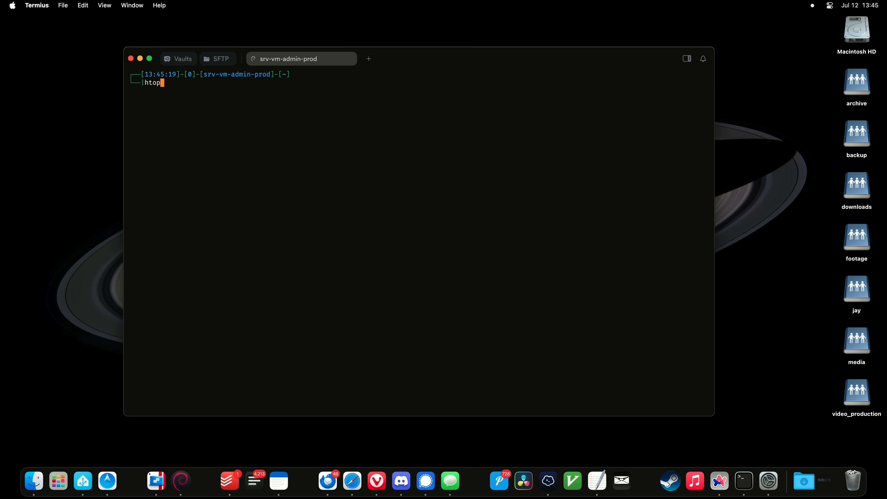
key("Return")
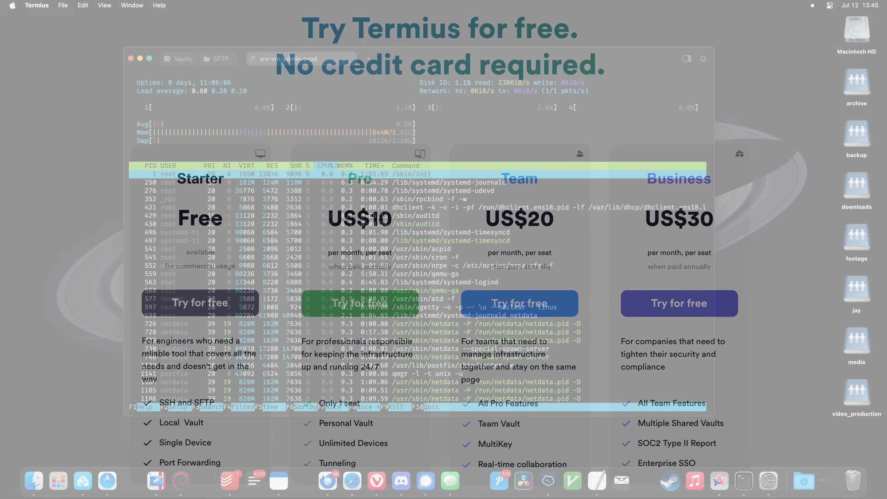
left_click(131, 58)
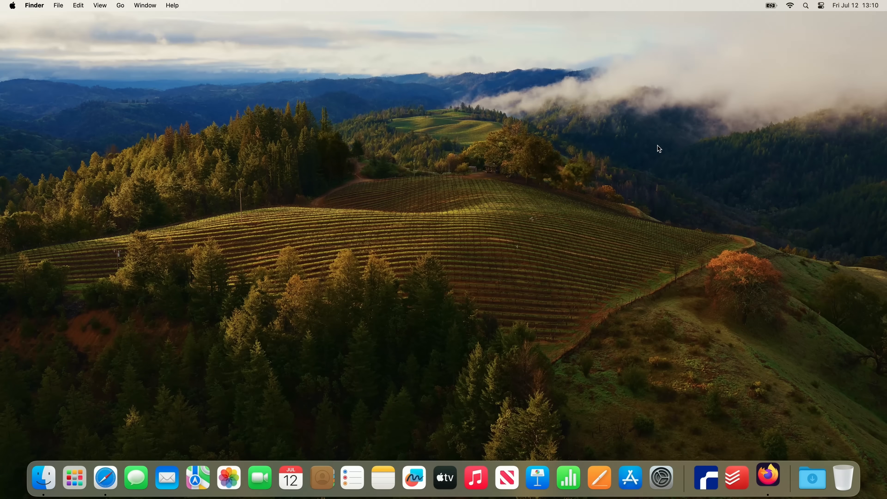
- Launch Firefox, dismiss the Privacy Notice and load the Learn Linux TV website
left_click(768, 478)
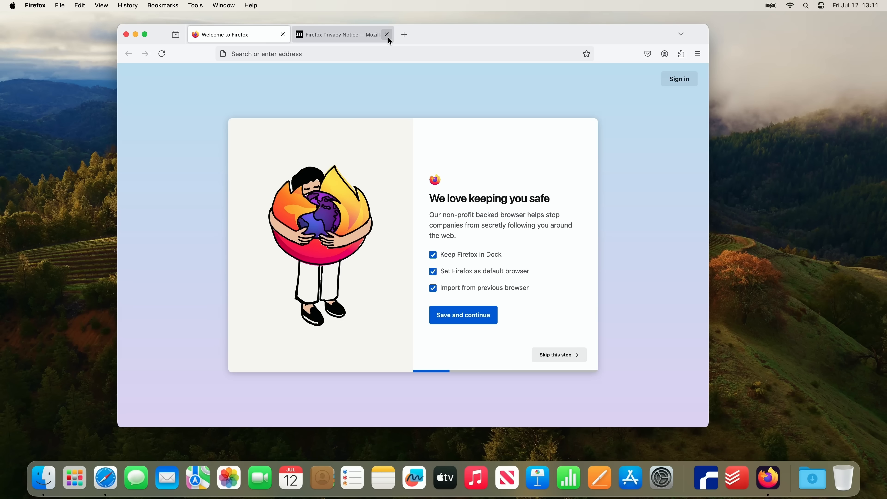
left_click(386, 35)
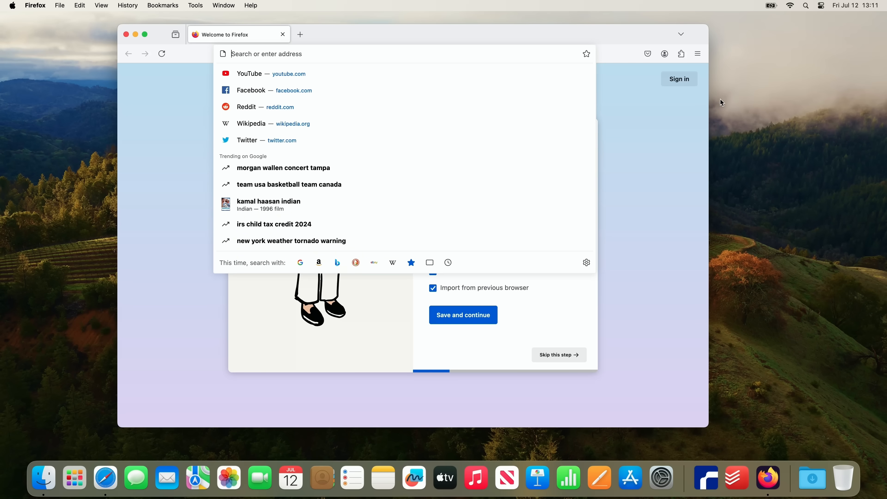
type("learnlinu")
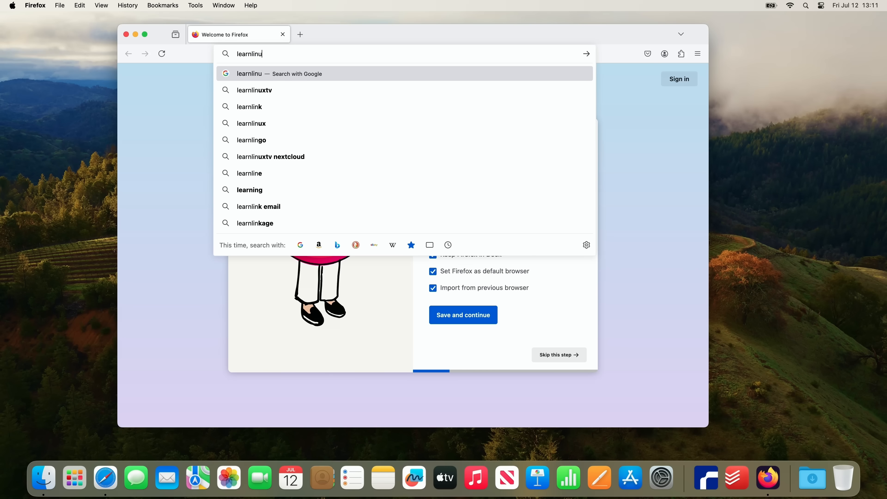
left_click(254, 90)
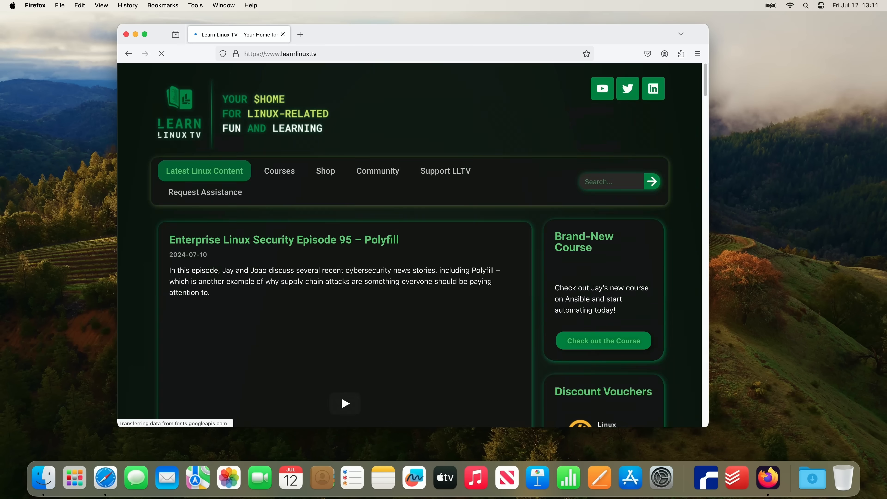
scroll("down", 3)
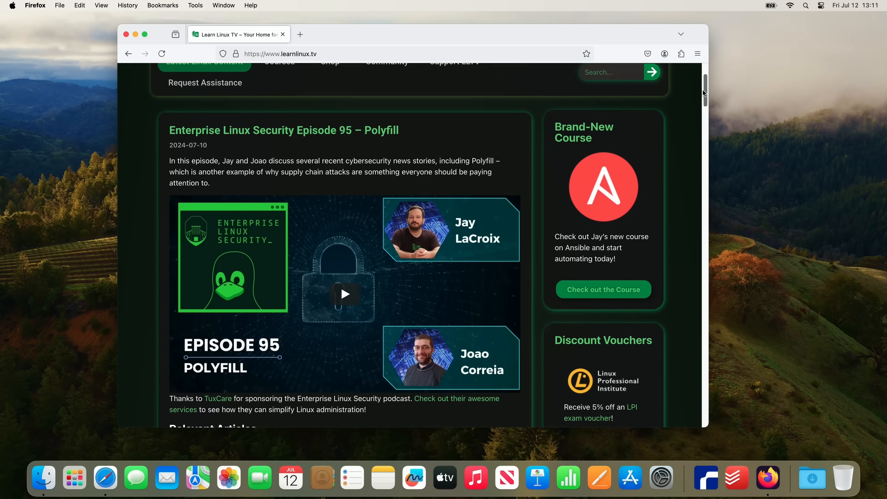
scroll("down", 3)
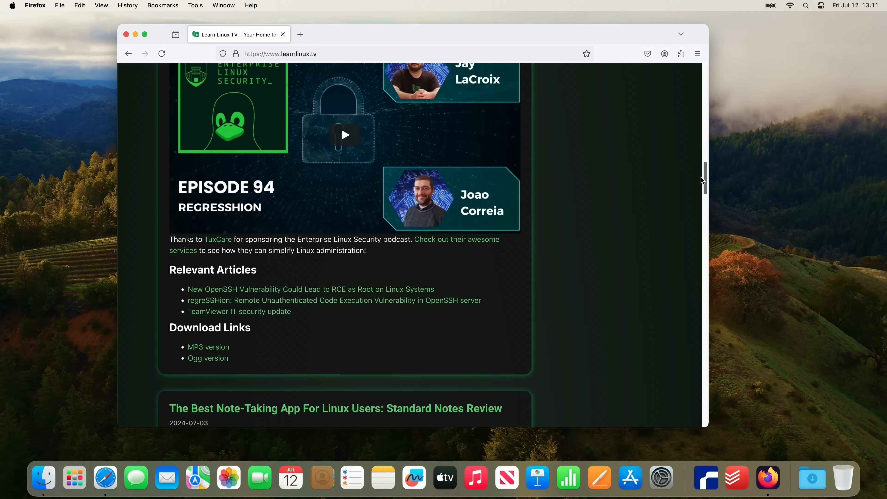
scroll("up", 3)
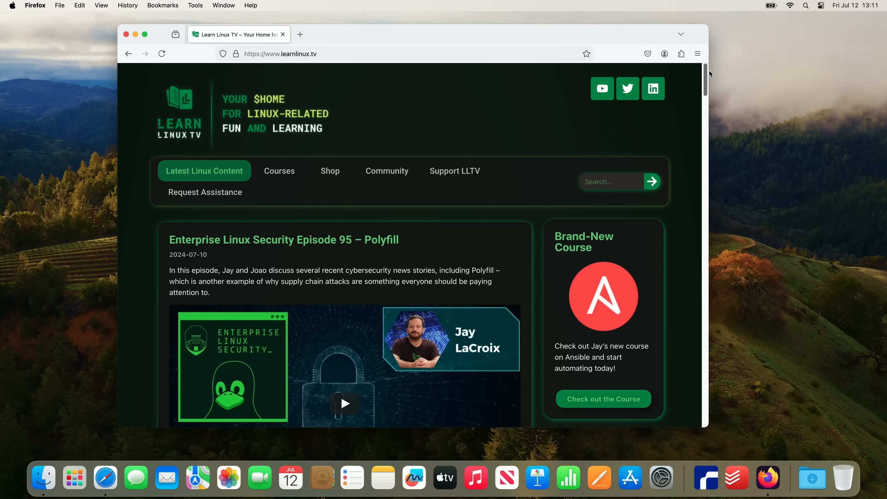
- Browse the courses list through Getting Started with Ansible to the Vim Text Editor for Beginners page
left_click(279, 171)
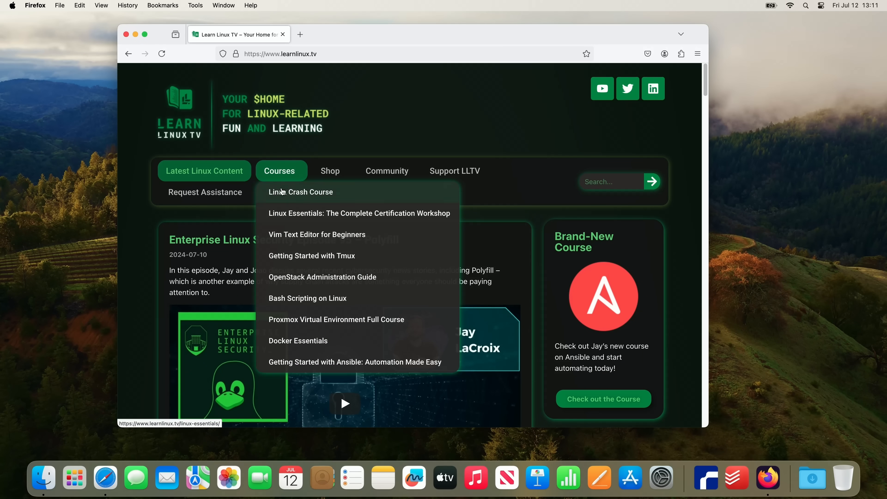
mouse_move(301, 323)
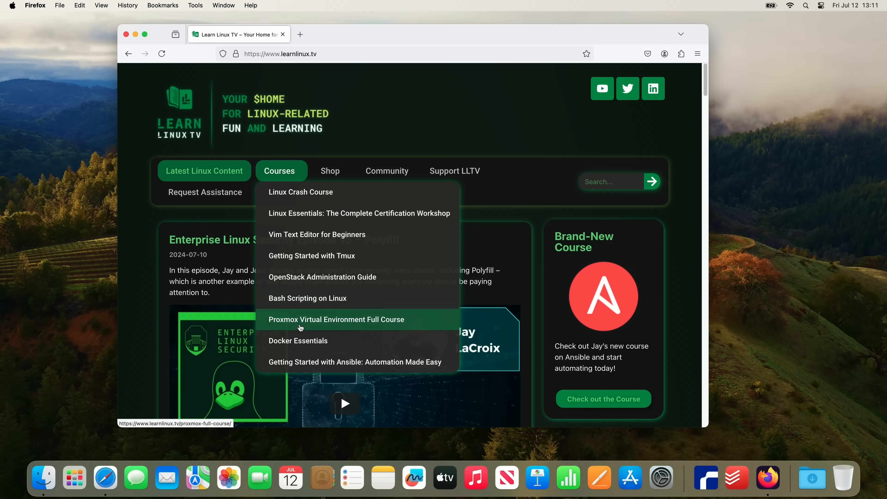
left_click(355, 362)
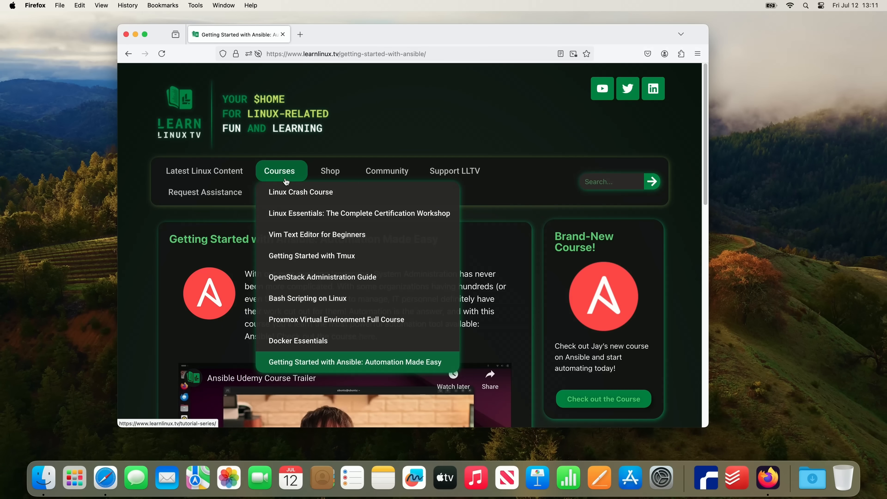
left_click(317, 234)
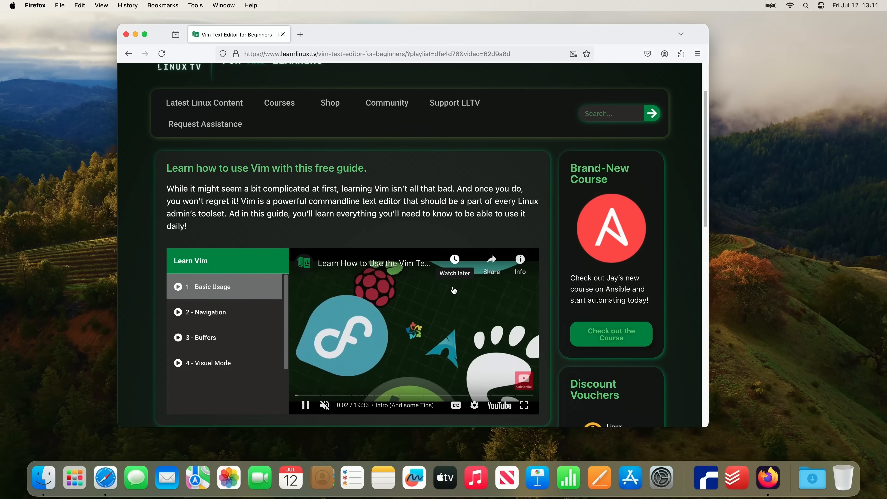
scroll("down", 3)
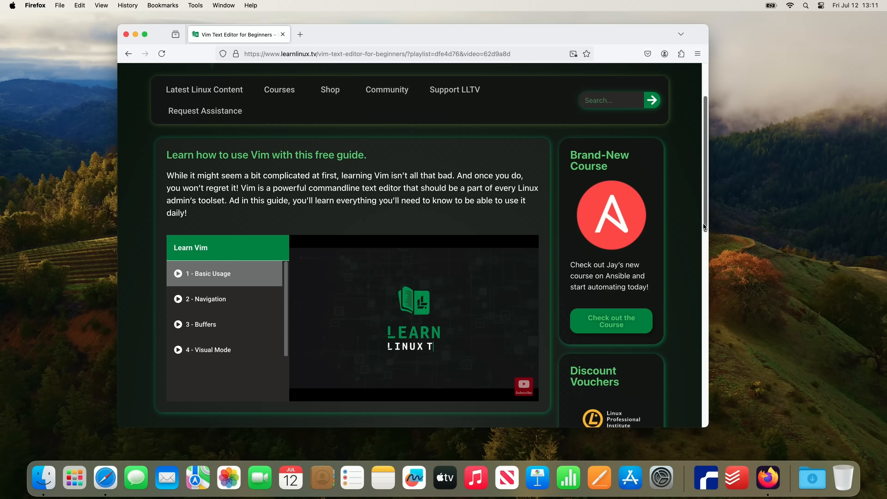
scroll("up", 3)
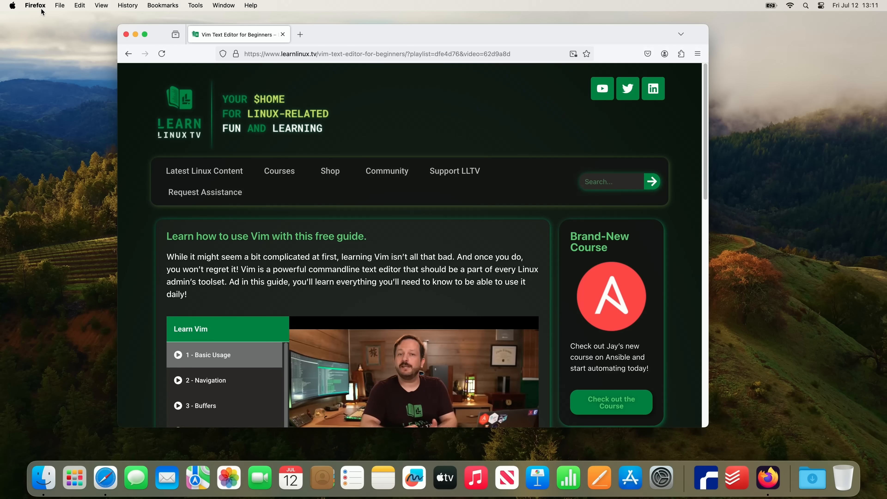
left_click(35, 5)
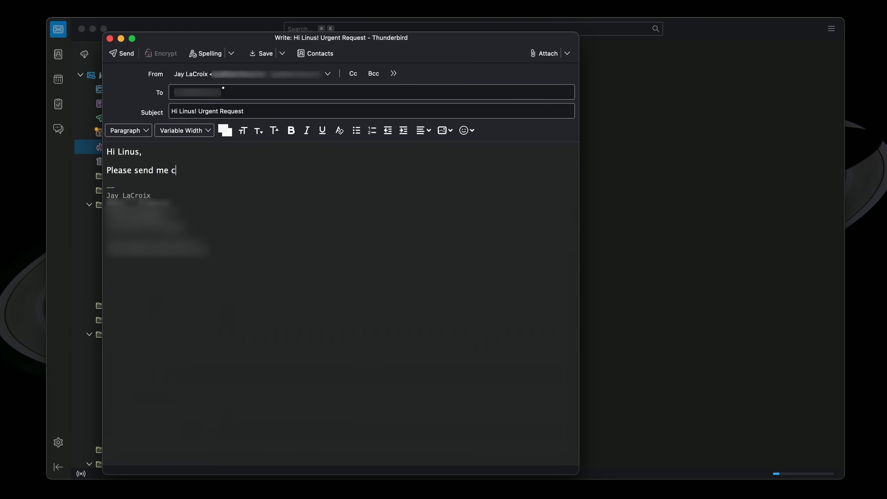
- Finish the email body: 'Please send me cookies. I believe you have my address.'
type("ookies. I bel")
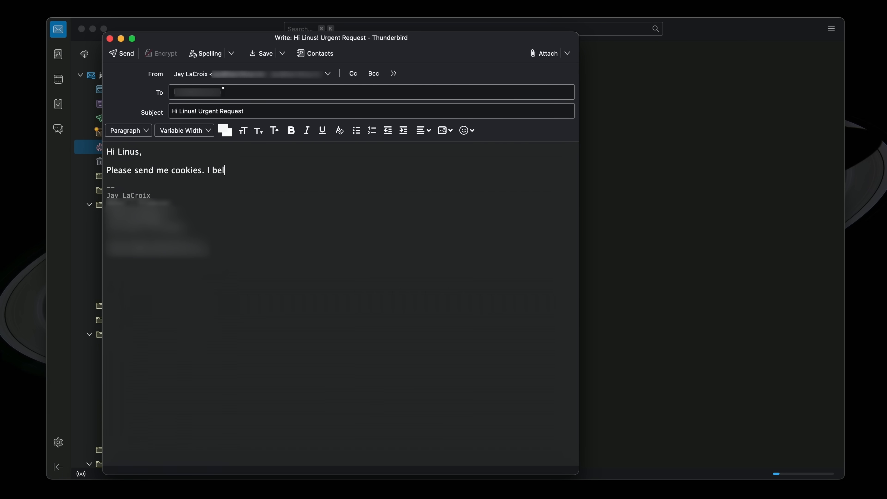
type("ieve you hav")
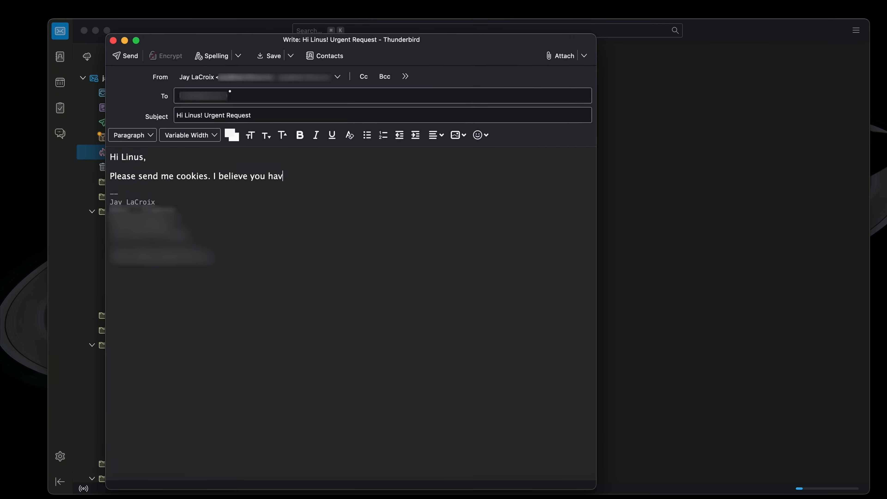
type("e my address.")
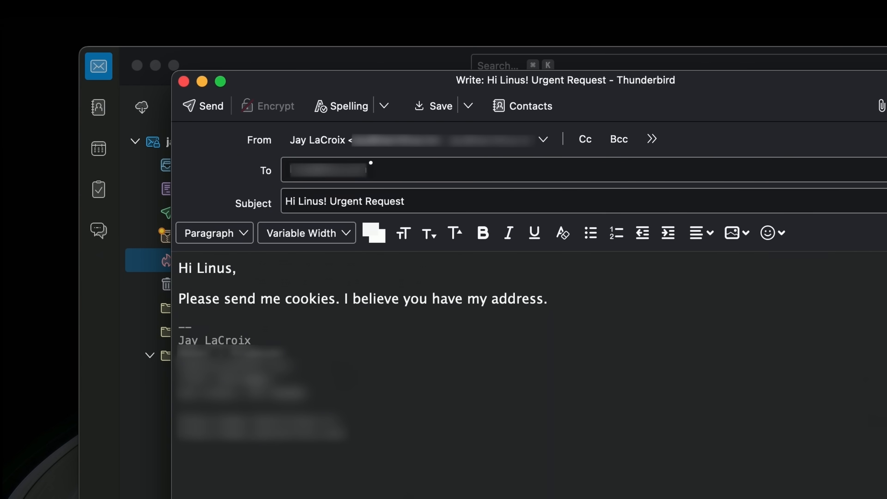
left_click(546, 298)
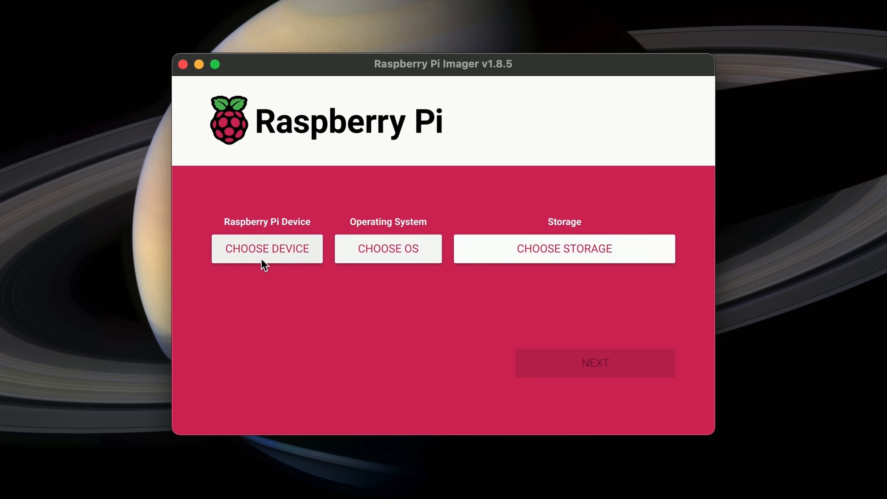
- Choose Raspberry Pi 5, Raspberry Pi OS (64-bit) and the 63.9 GB Generic storage drive
left_click(267, 248)
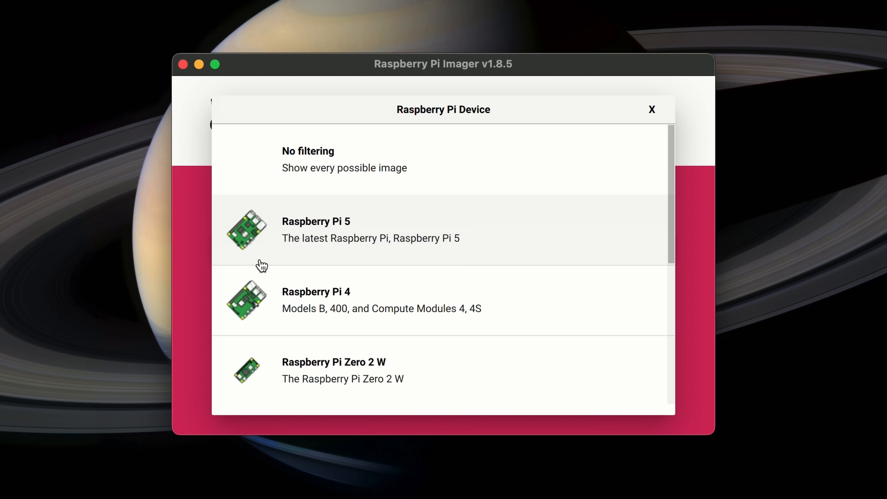
left_click(316, 229)
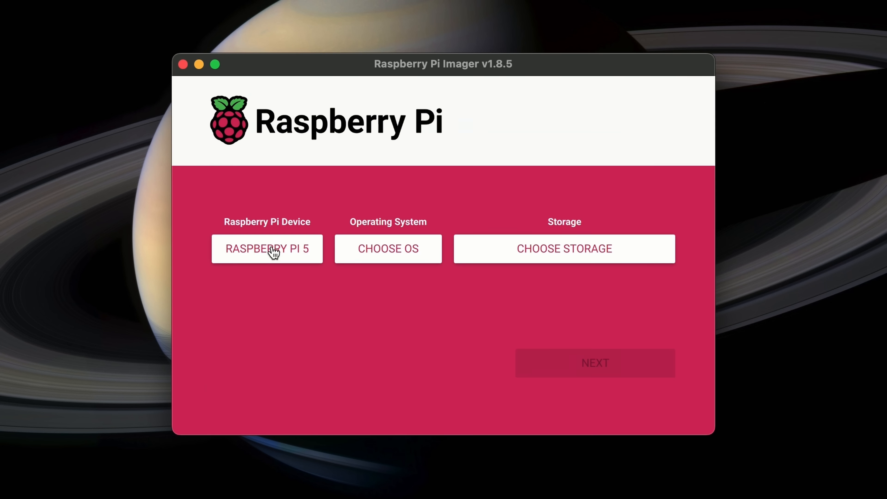
left_click(388, 248)
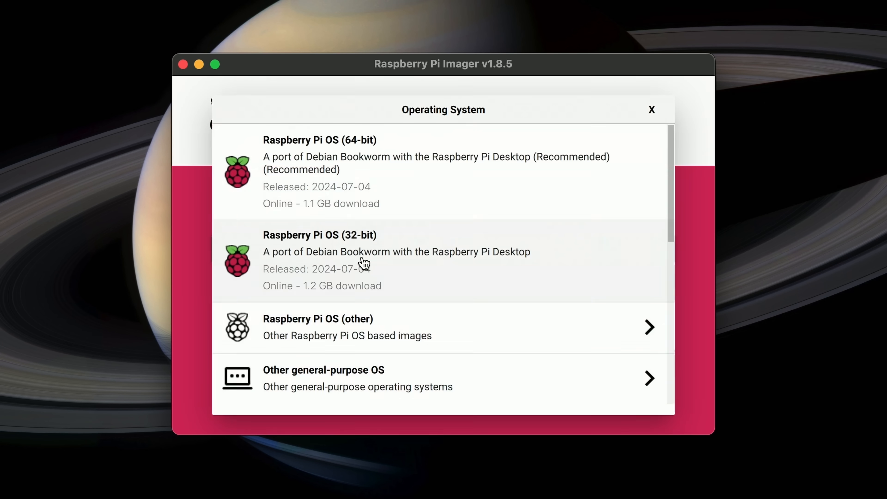
mouse_move(370, 190)
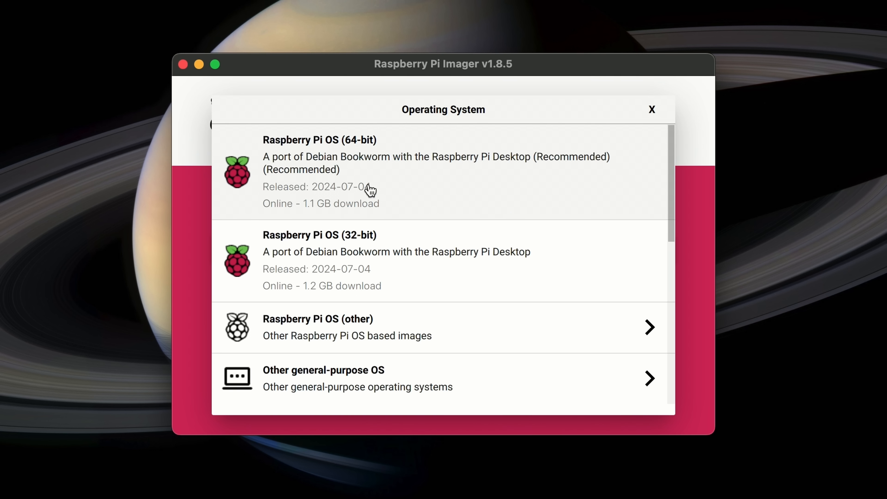
mouse_move(376, 173)
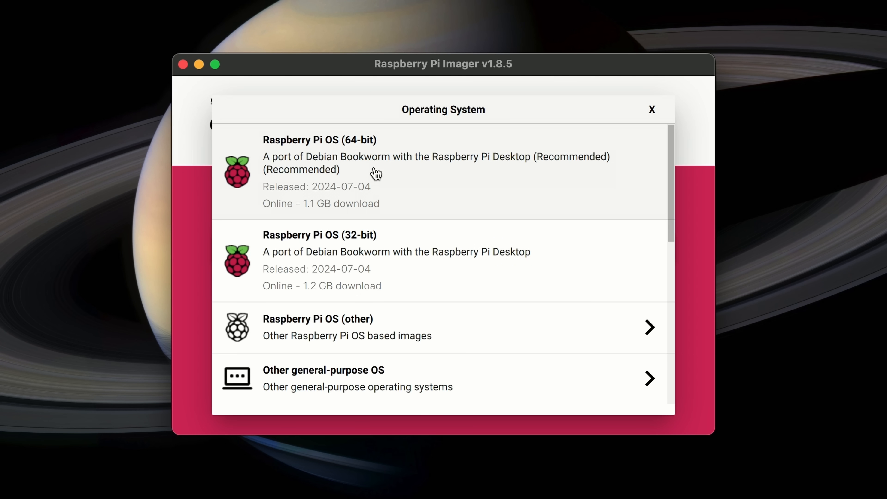
left_click(395, 170)
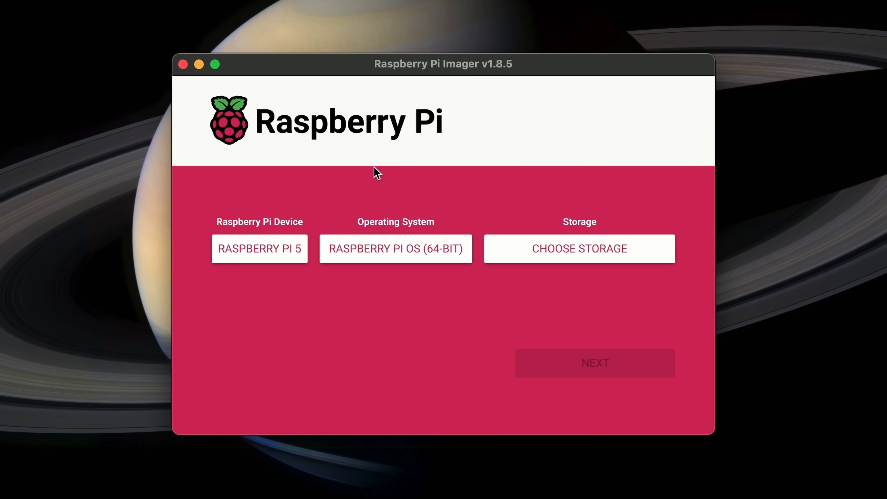
left_click(578, 249)
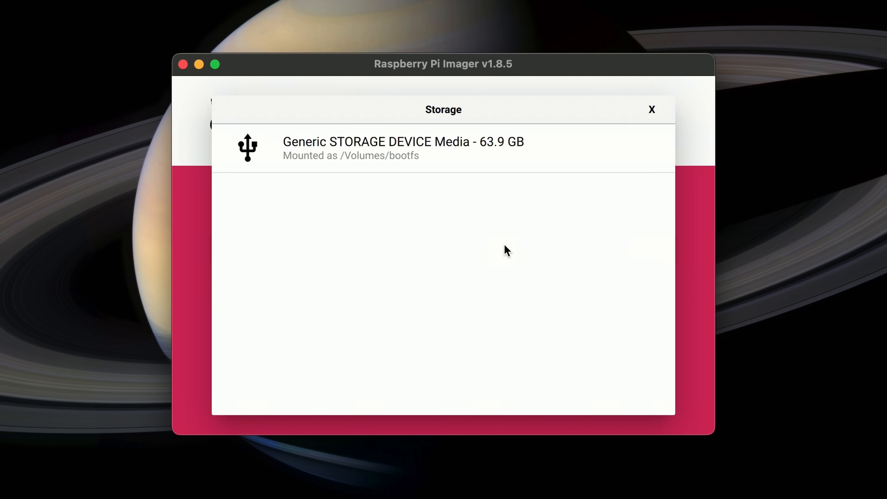
mouse_move(518, 162)
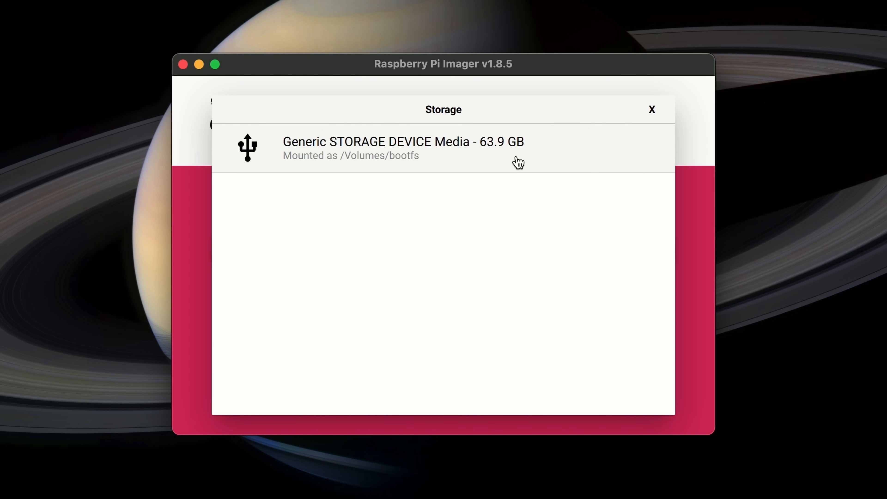
left_click(403, 149)
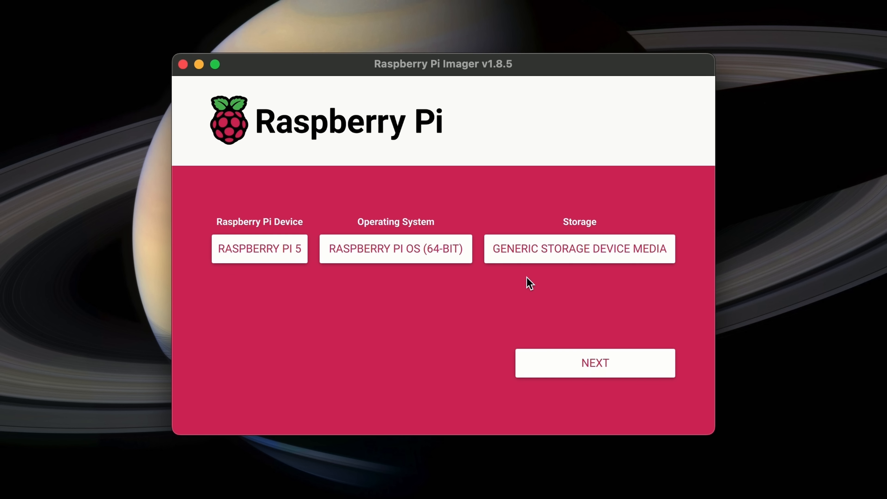
- Proceed to writing with OS customisation applied and confirm erasing the drive
left_click(594, 362)
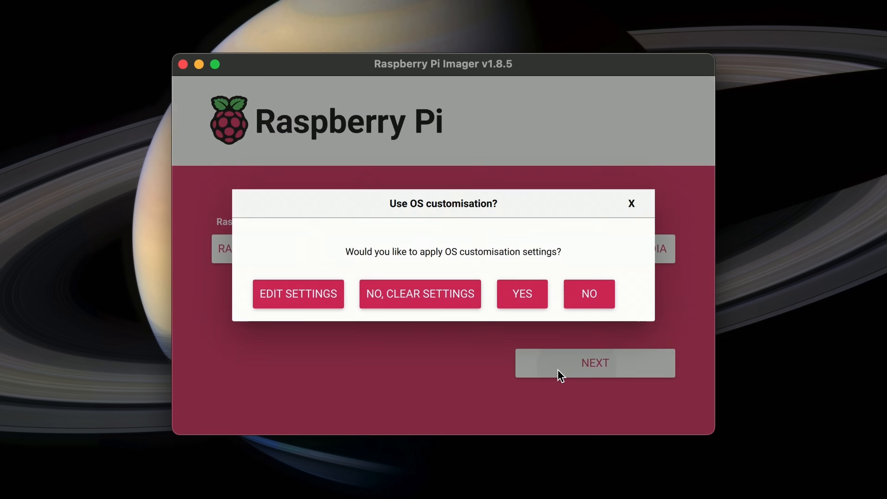
mouse_move(522, 309)
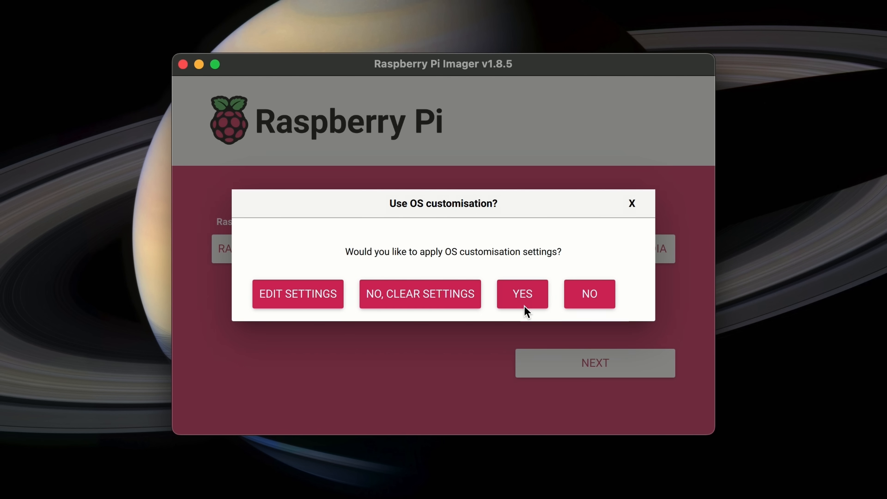
left_click(521, 293)
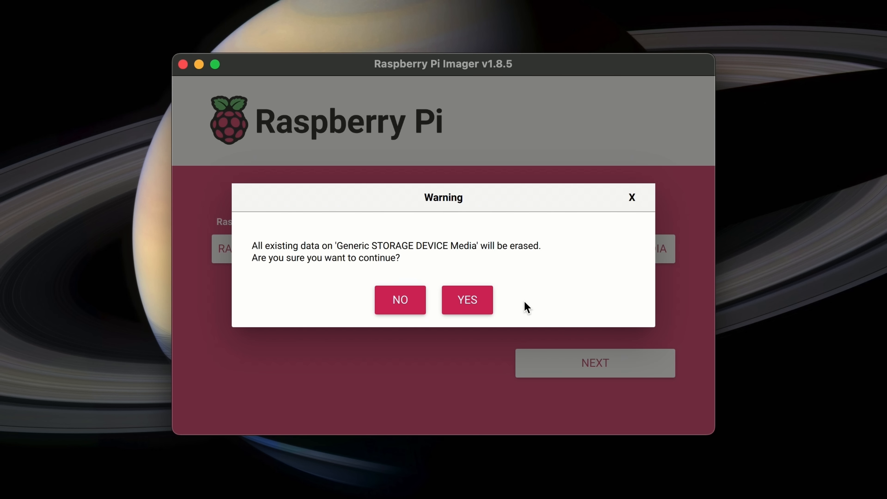
left_click(466, 299)
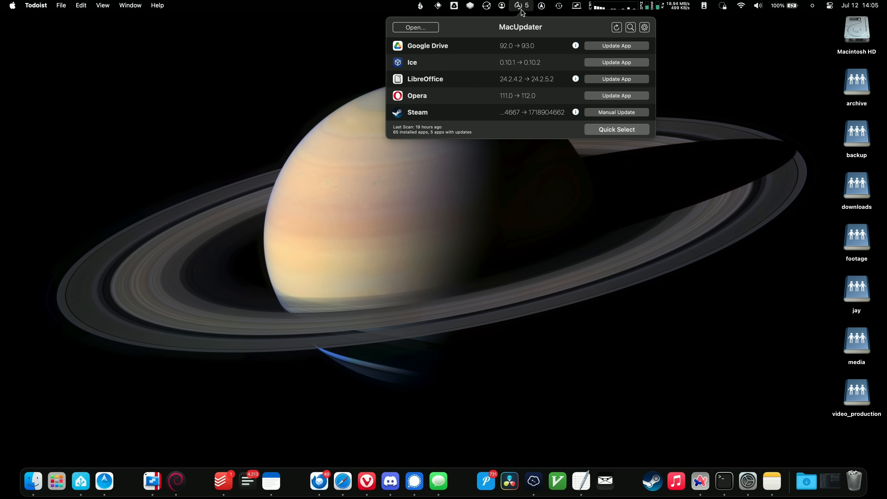
mouse_move(595, 44)
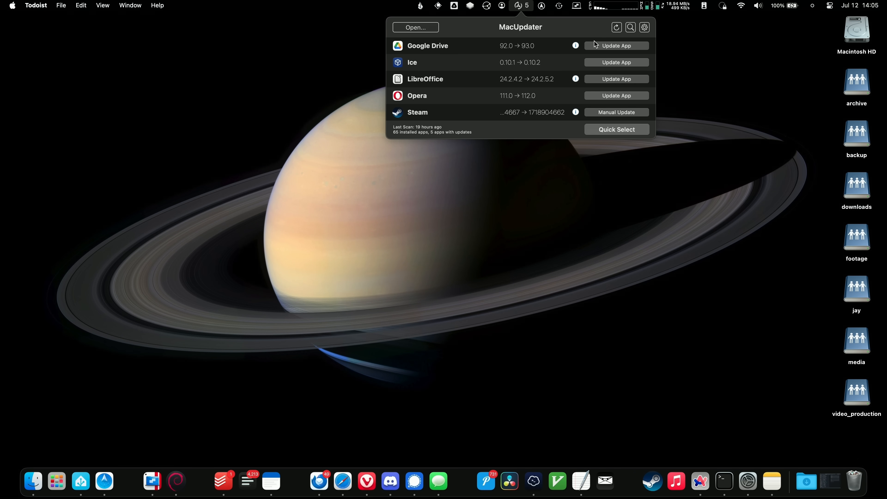
mouse_move(594, 48)
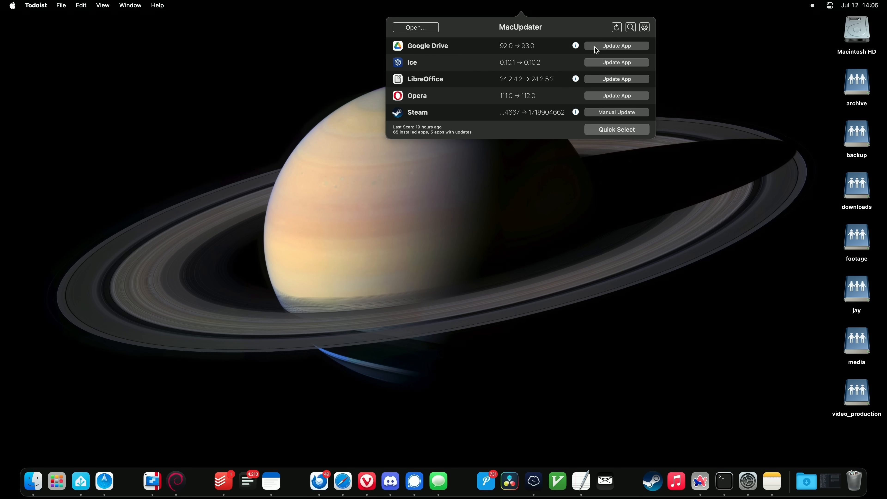
- Start the Google Drive update from 92.0 to 93.0 in MacUpdater
left_click(615, 46)
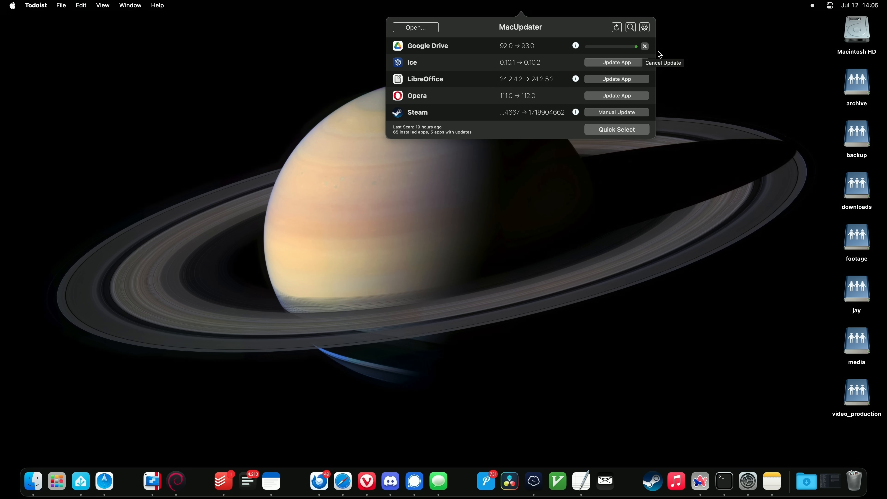
left_click(616, 27)
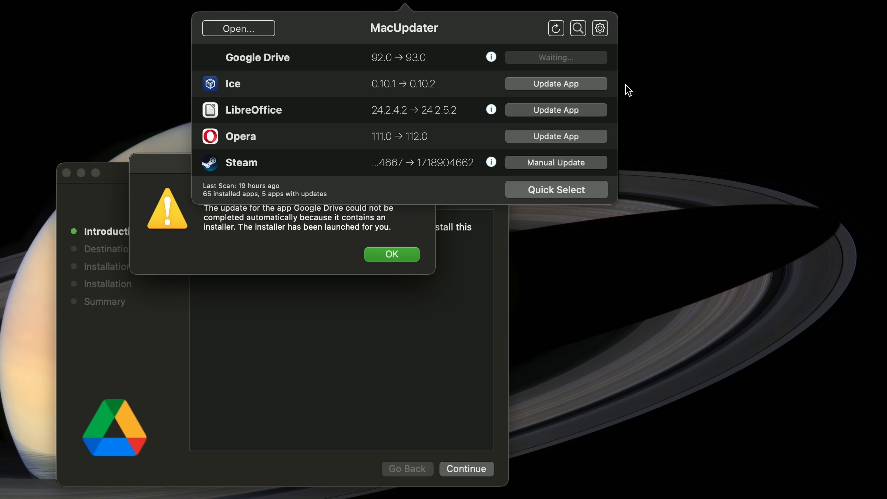
mouse_move(415, 203)
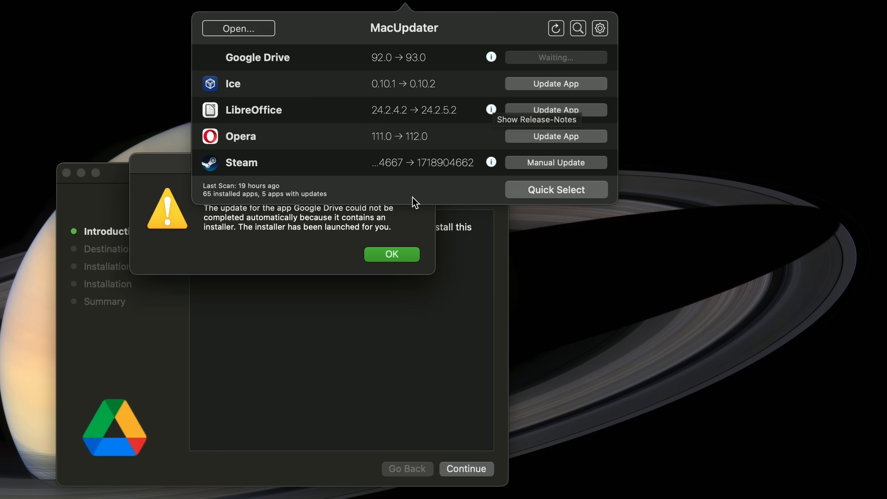
- Step through the Google Drive installer to a standard install for all users on Macintosh HD
left_click(391, 254)
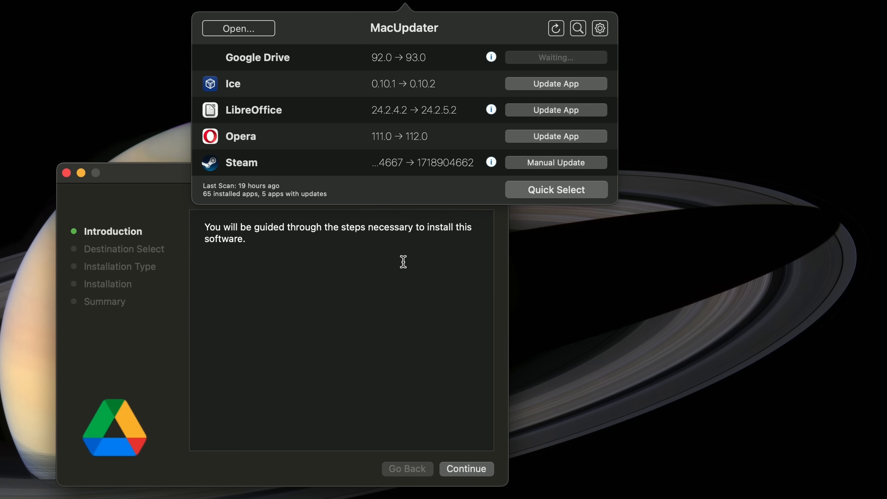
left_click(466, 468)
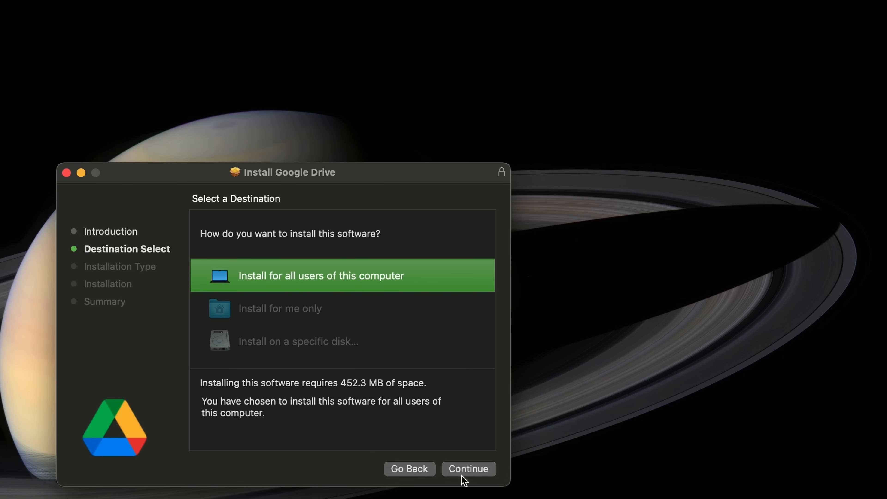
left_click(467, 468)
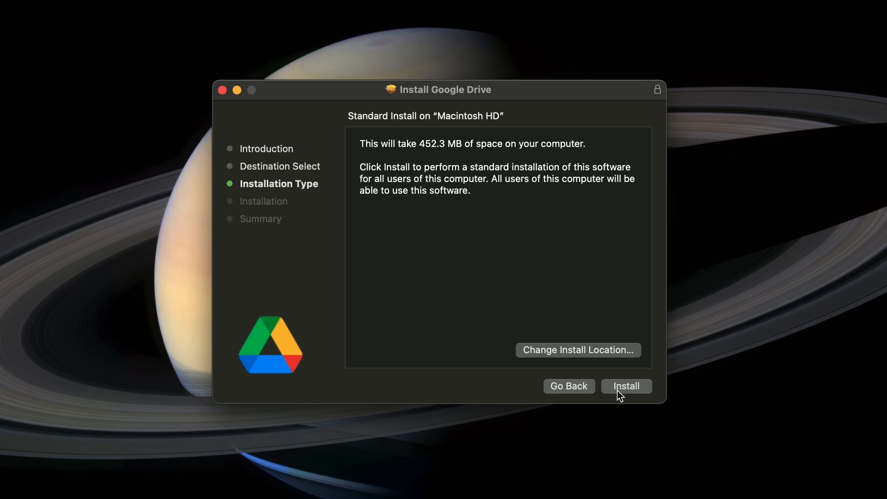
left_click(624, 386)
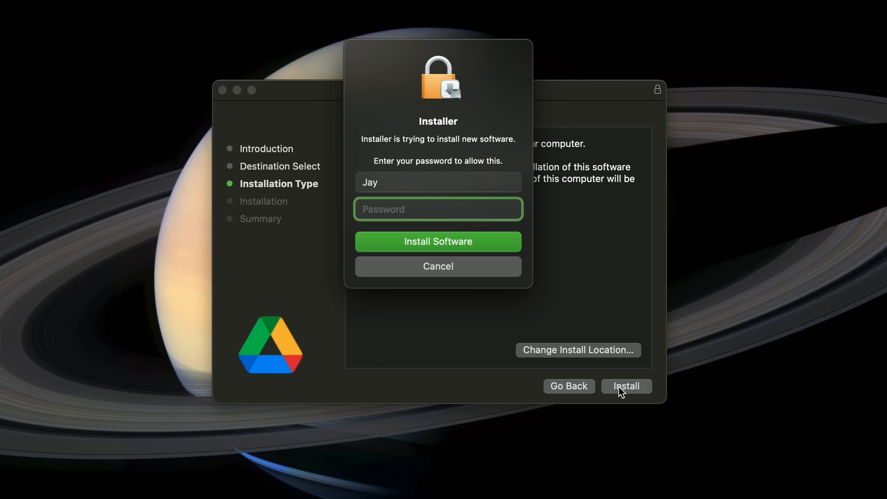
mouse_move(817, 423)
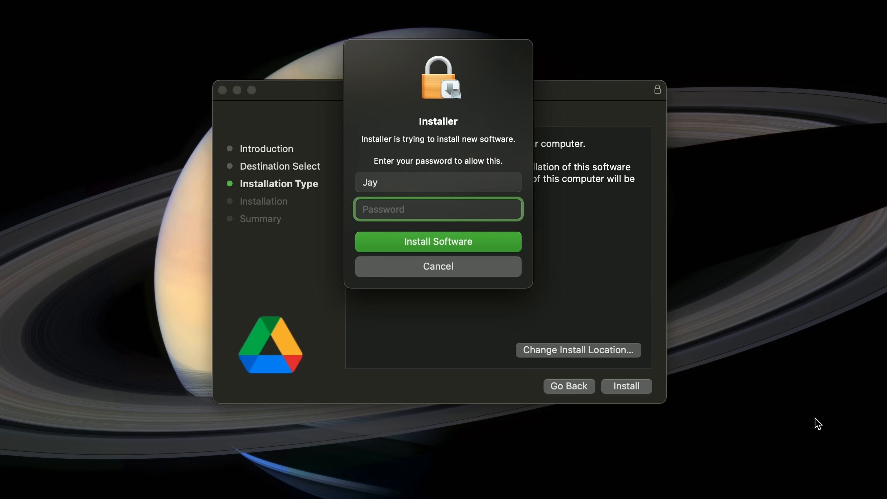
- Enter the administrator password and approve installing the software
type("•••••")
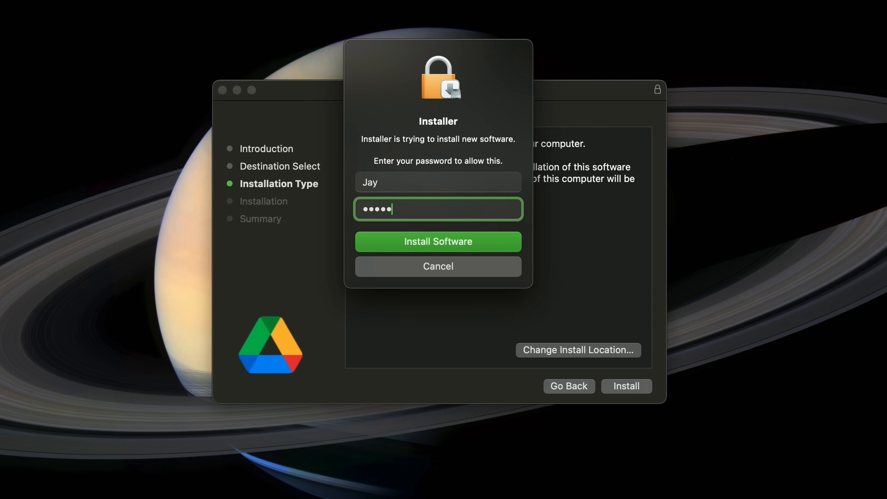
type("password")
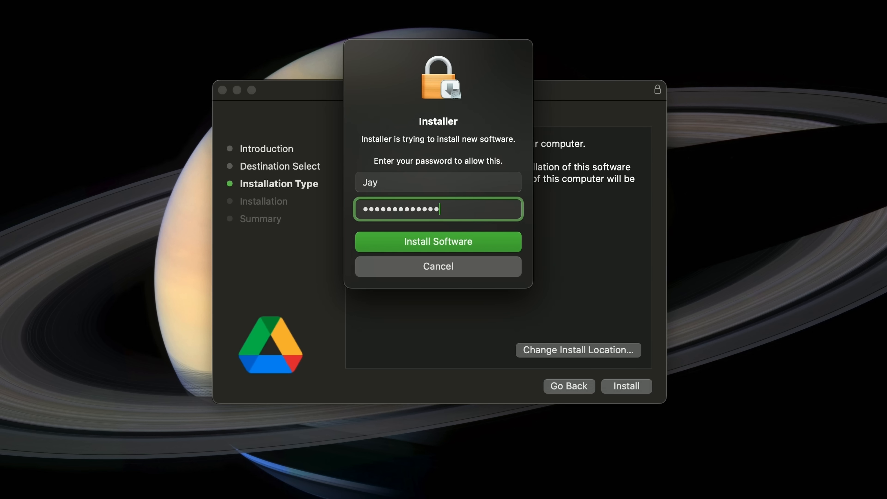
type("password")
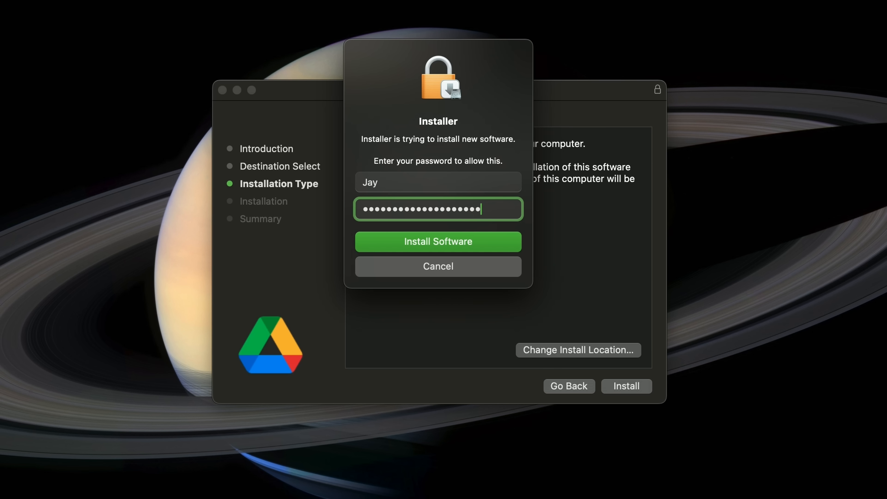
mouse_move(493, 256)
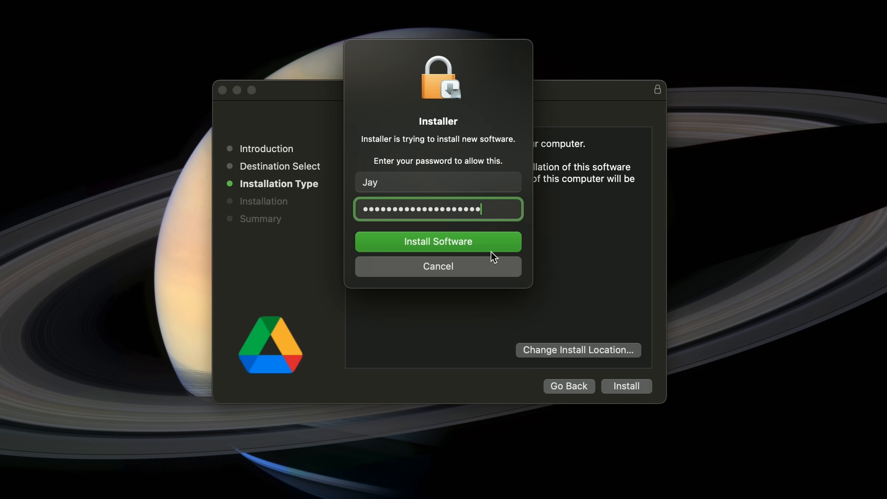
left_click(437, 242)
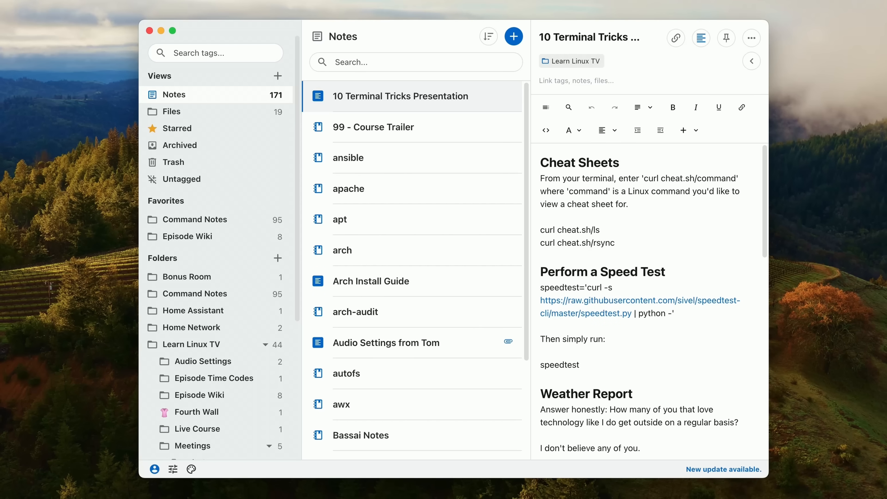
mouse_move(100, 304)
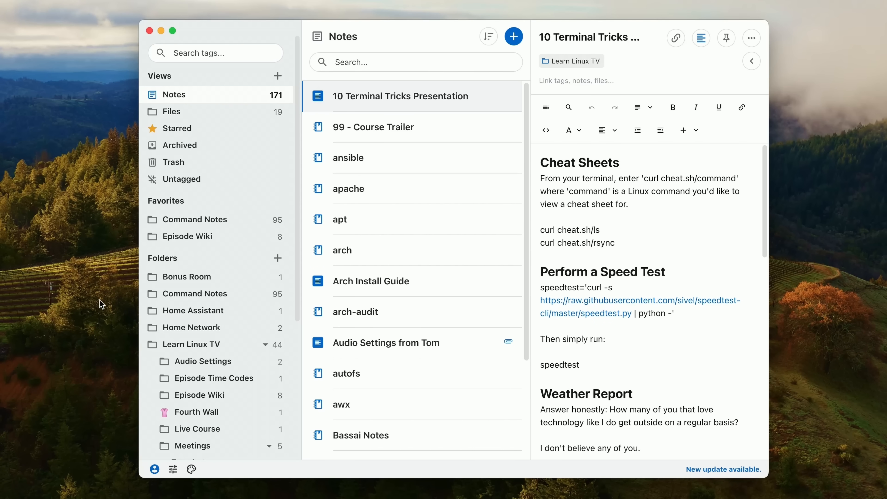
- Show the Command Notes folder, read through the arch note's Arch Linux tweaks, then bring up Launchpad
left_click(195, 220)
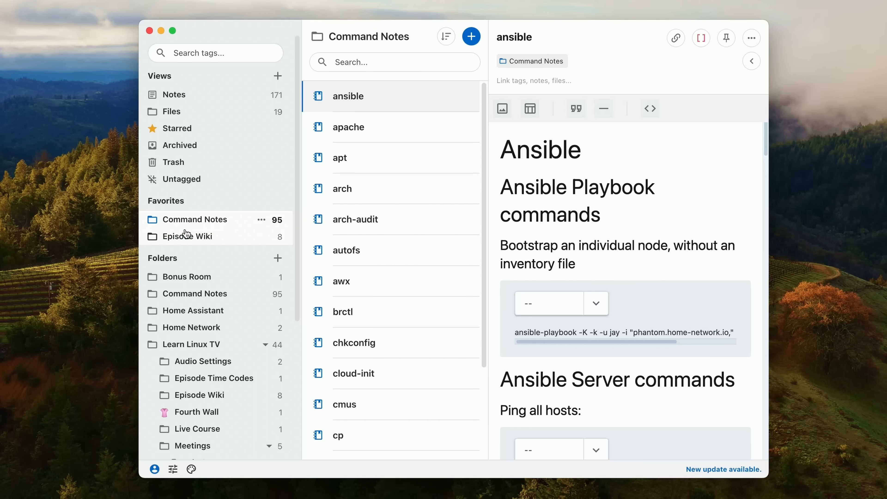
left_click(343, 188)
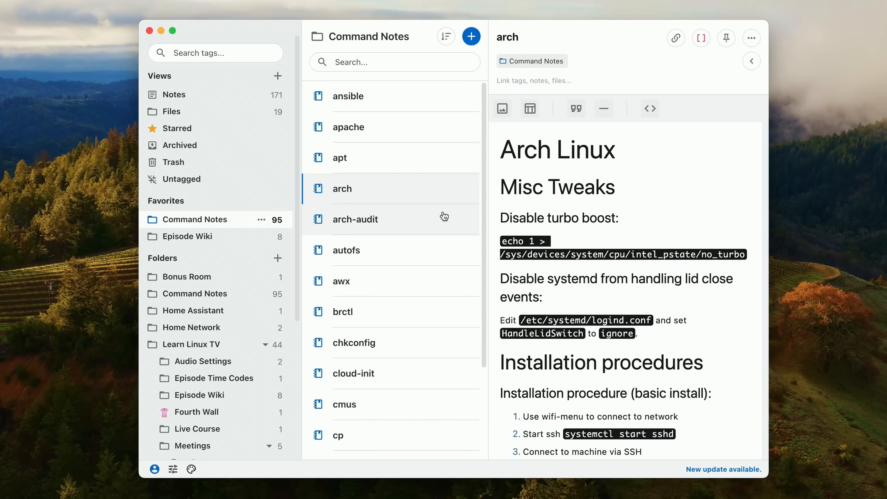
scroll("down", 3)
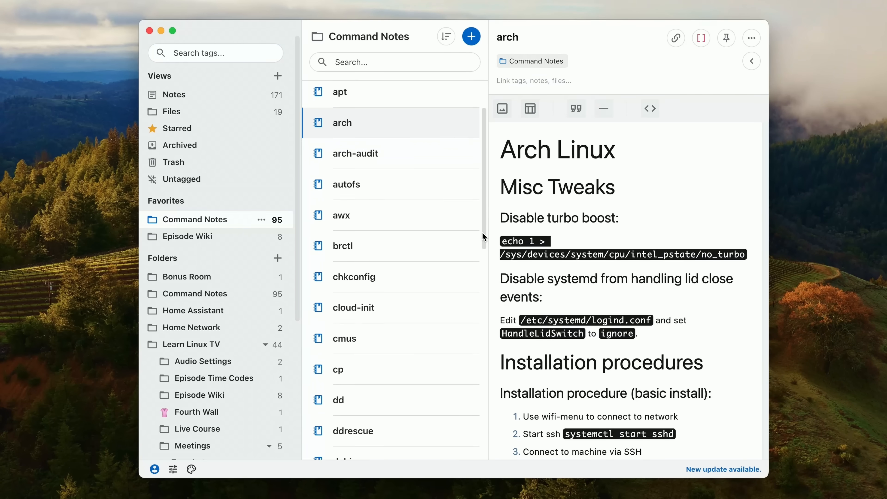
scroll("down", 3)
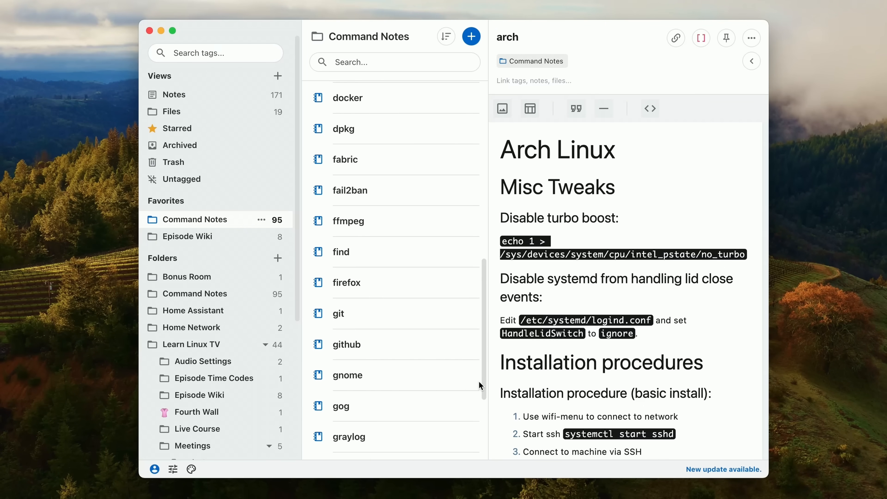
scroll("up", 3)
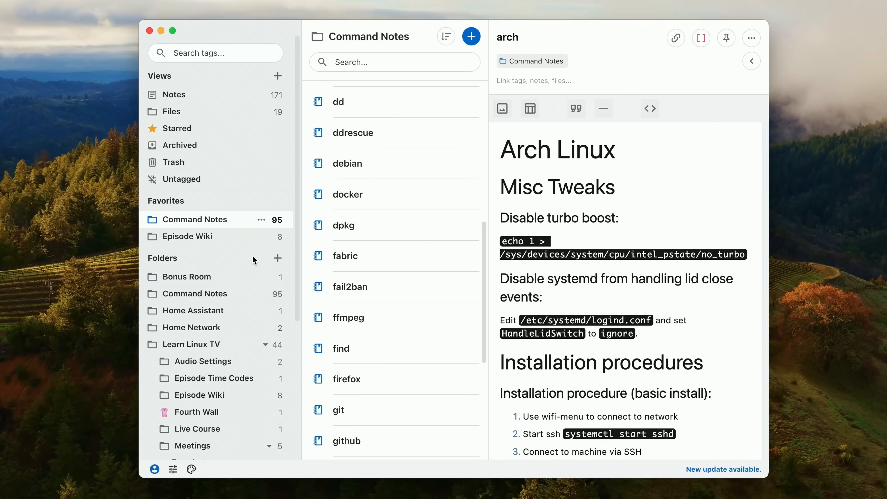
left_click(187, 236)
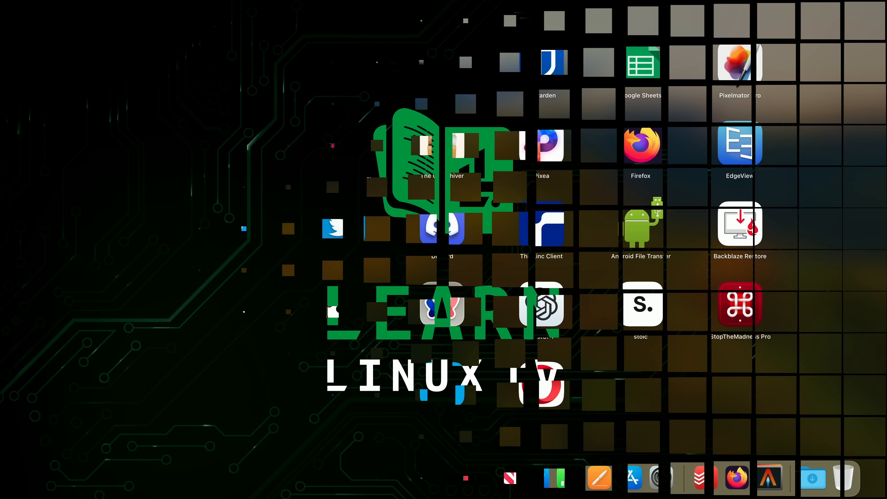
- Launch MacVim from Launchpad to its empty version 9.1 welcome window
left_click(74, 478)
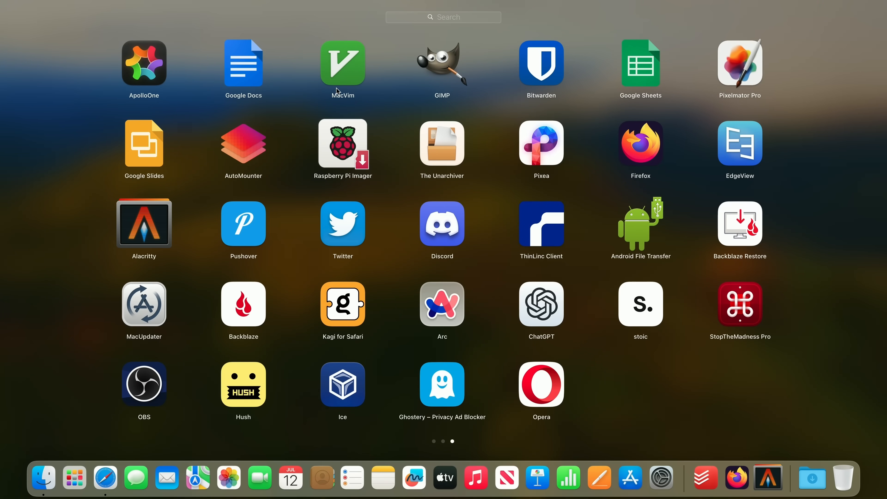
left_click(342, 63)
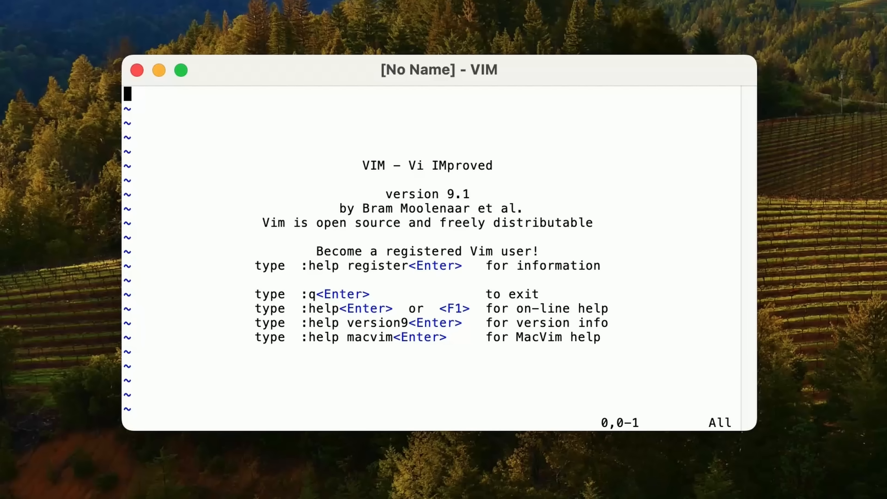
- Enter 'Hello World!' on the first line of the empty MacVim buffer
type("Hel")
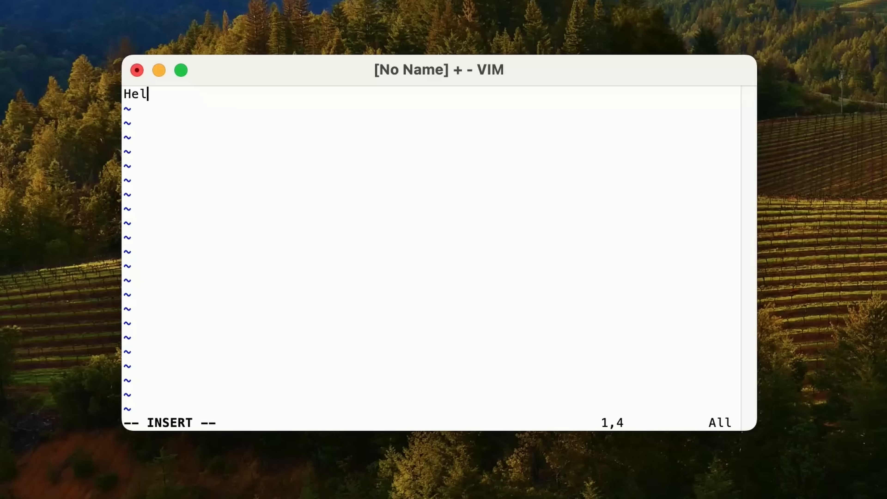
type("lo World!")
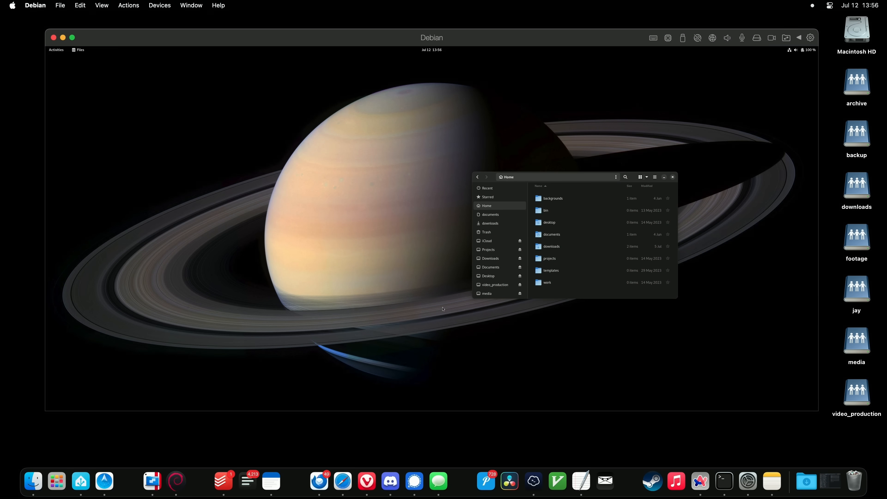
- Centre the Debian guest's Home files window and show its full GNOME app grid via Activities
left_click_drag(507, 177, 466, 174)
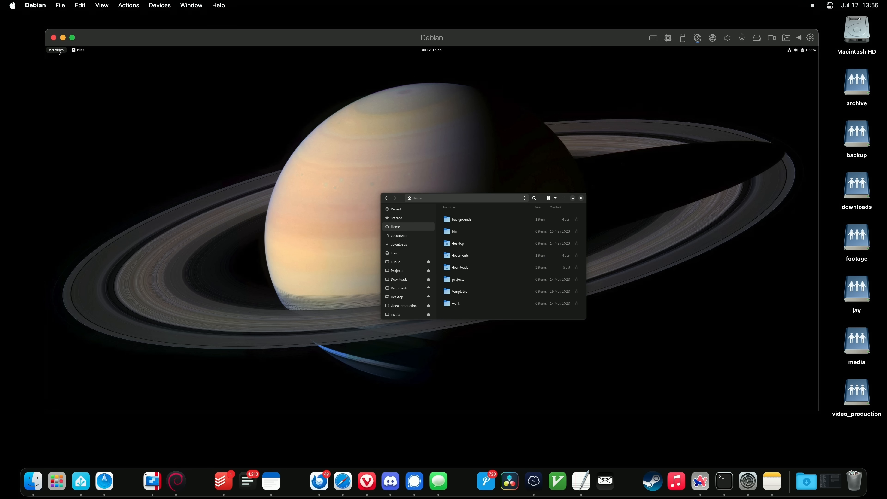
left_click(56, 50)
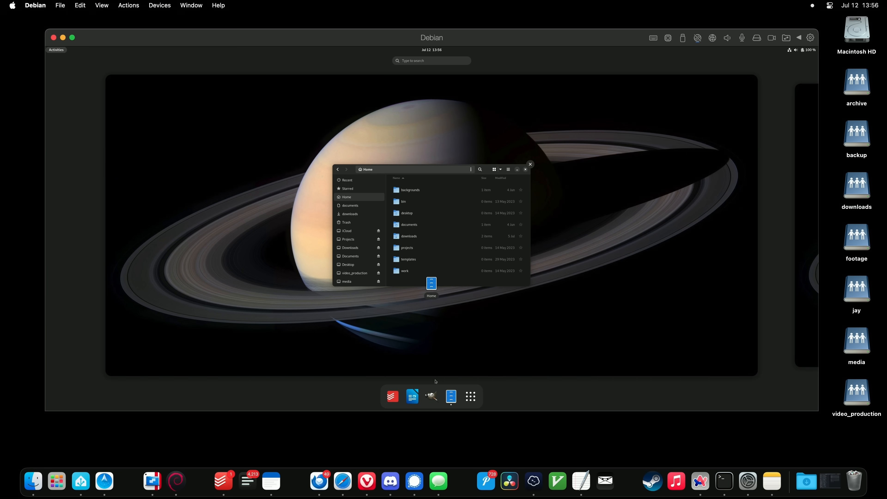
left_click(470, 396)
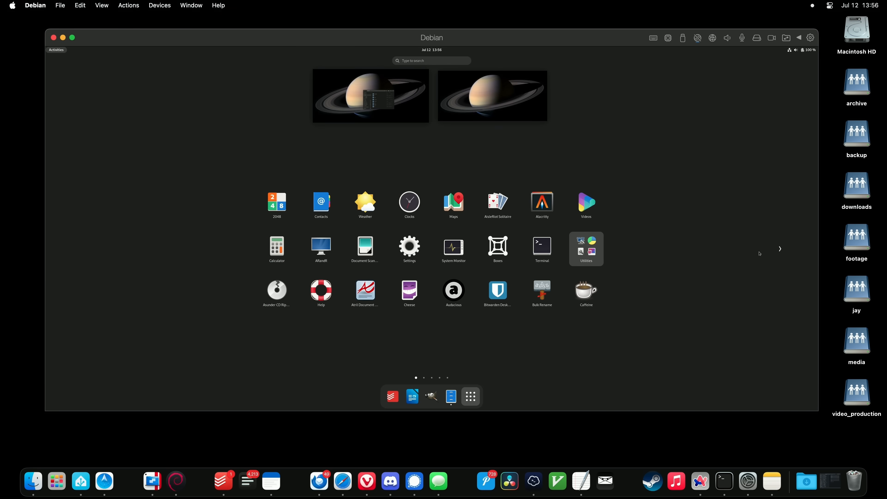
left_click(780, 249)
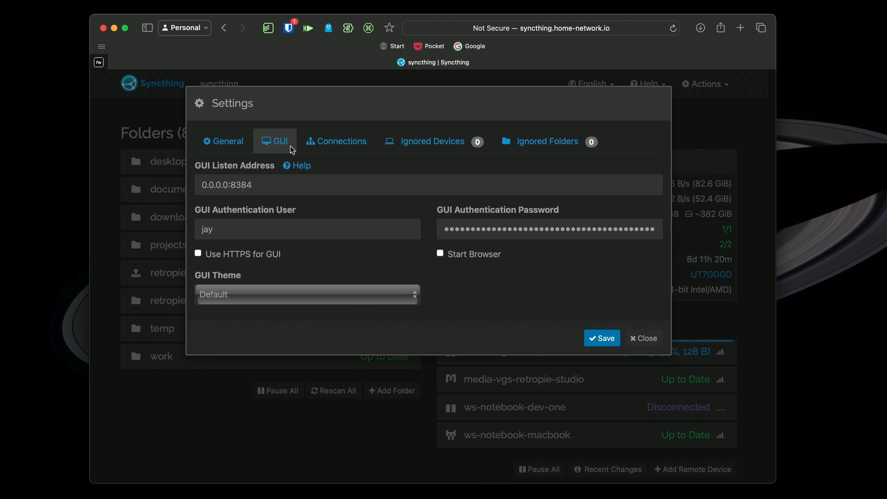
- Browse Syncthing's Connections, Ignored Devices and Ignored Folders settings sections
left_click(336, 141)
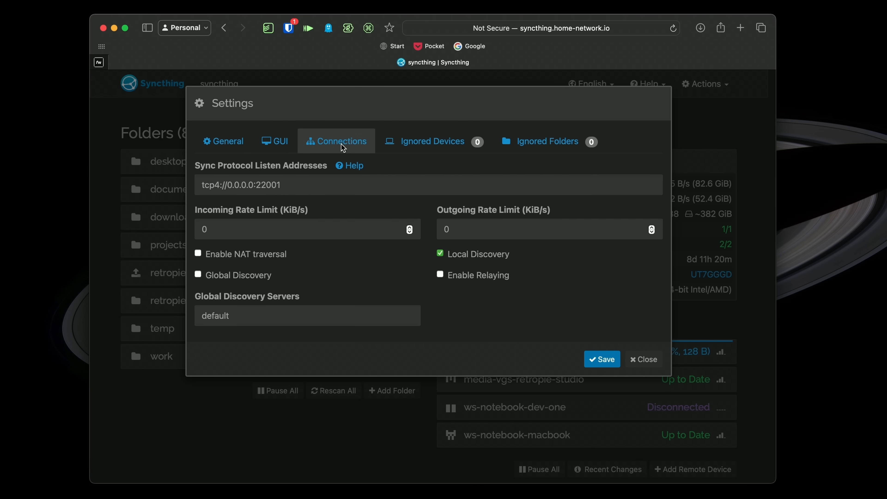
left_click(432, 141)
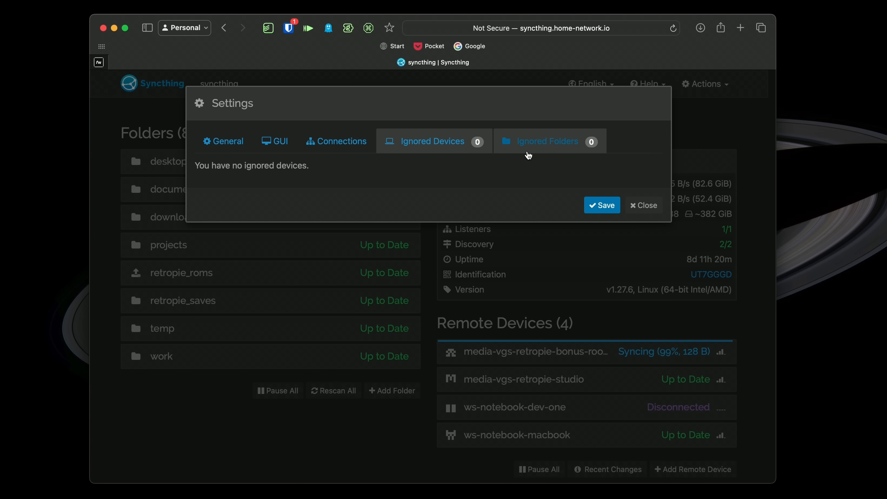
left_click(643, 205)
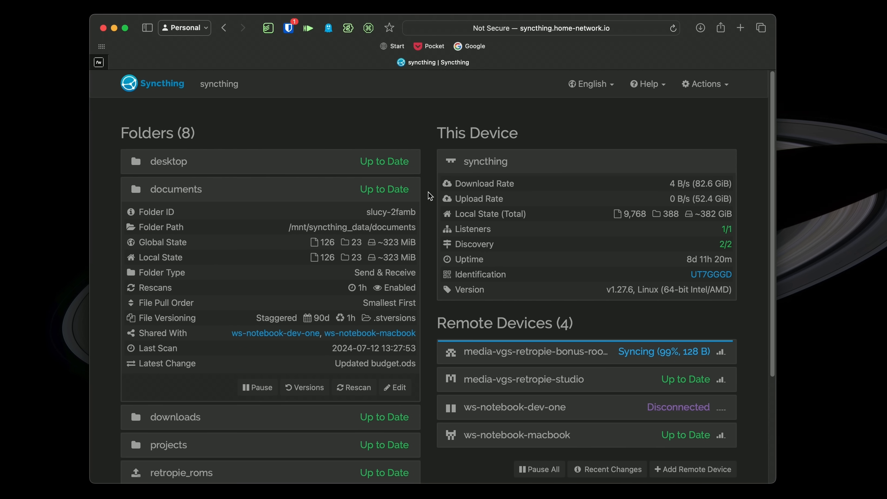
mouse_move(399, 388)
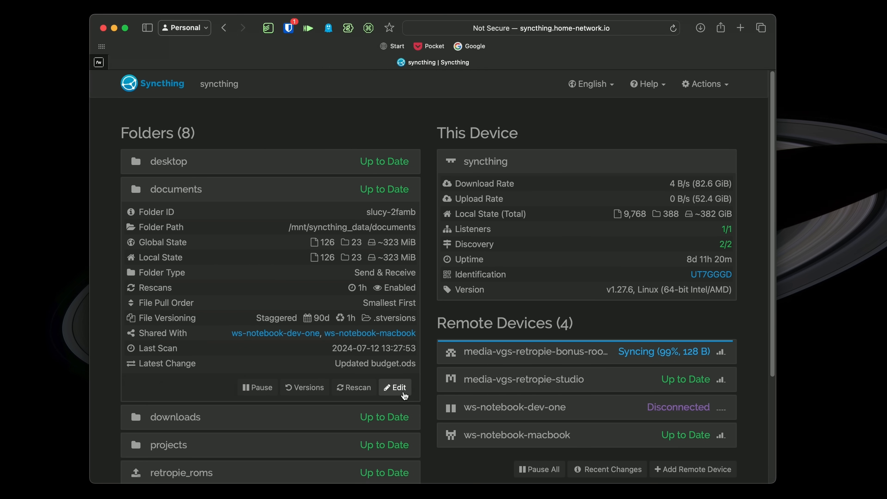
left_click(394, 388)
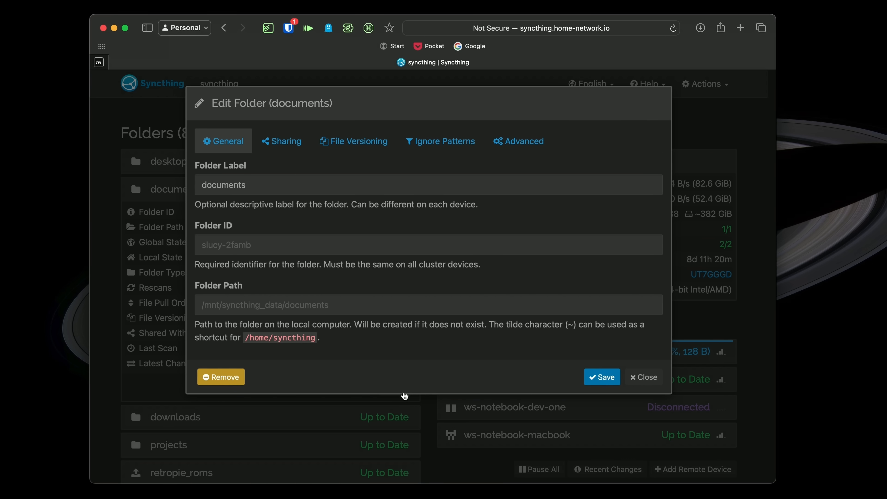
mouse_move(518, 140)
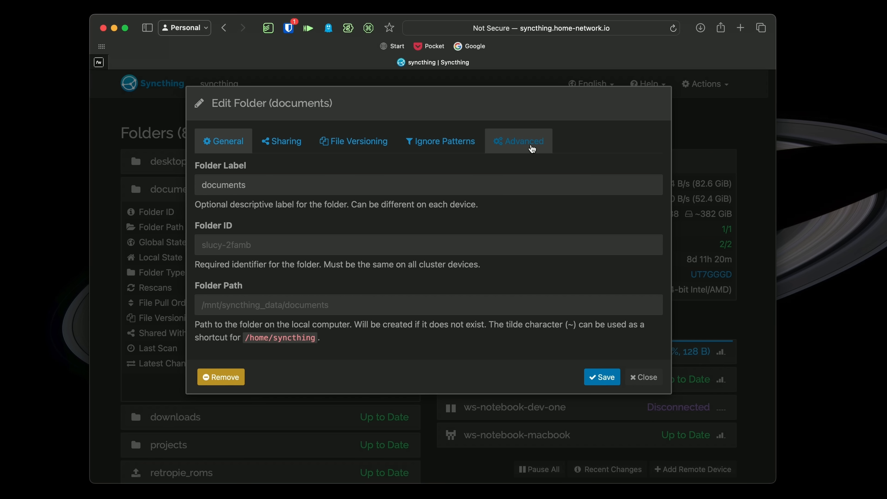
left_click(519, 140)
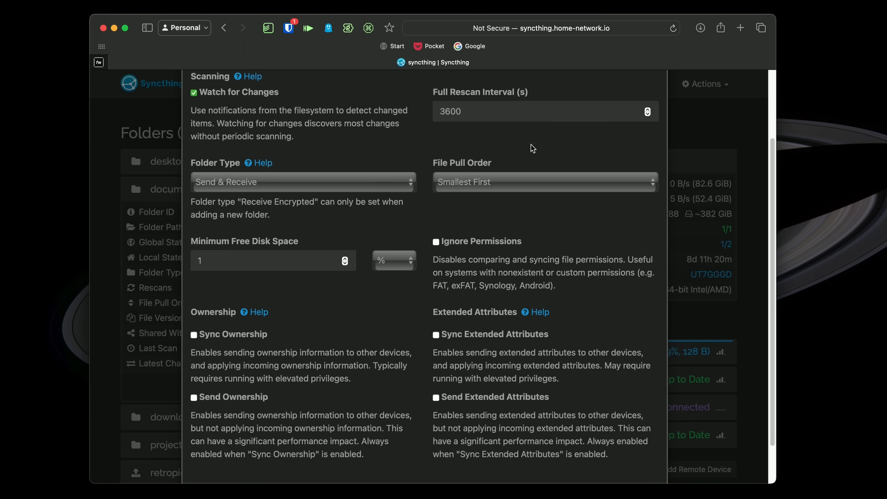
left_click(303, 182)
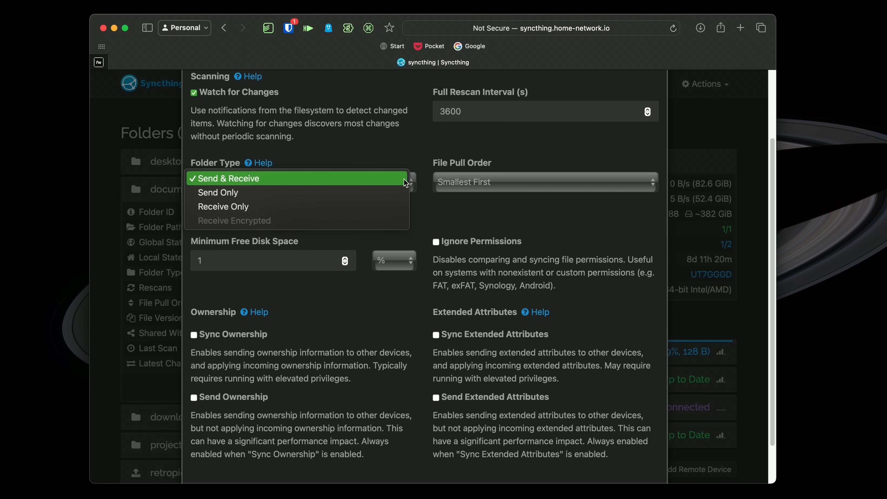
mouse_move(473, 185)
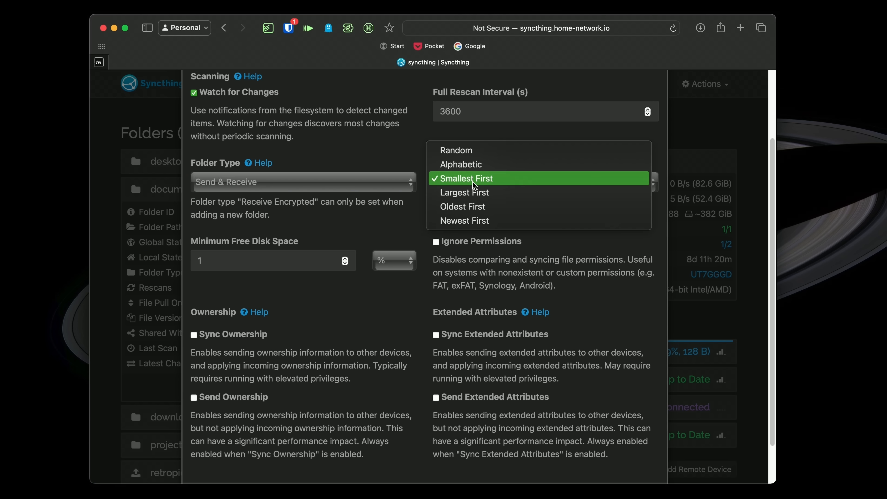
mouse_move(389, 154)
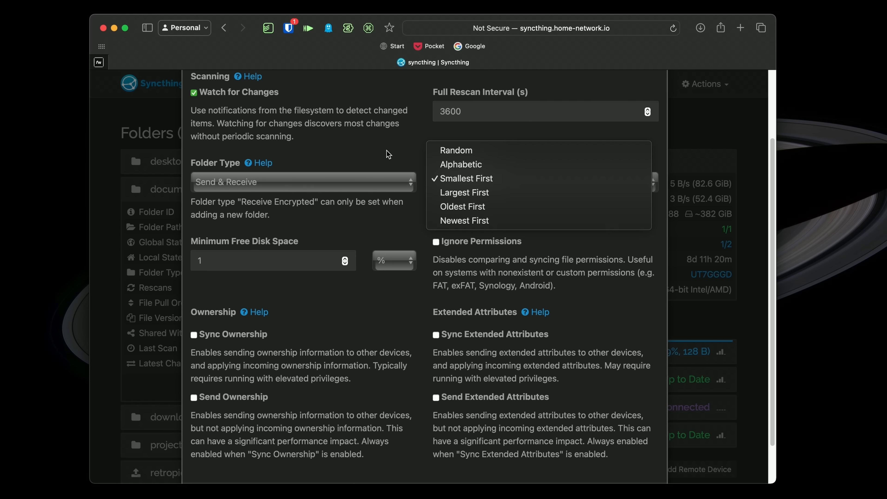
left_click(463, 179)
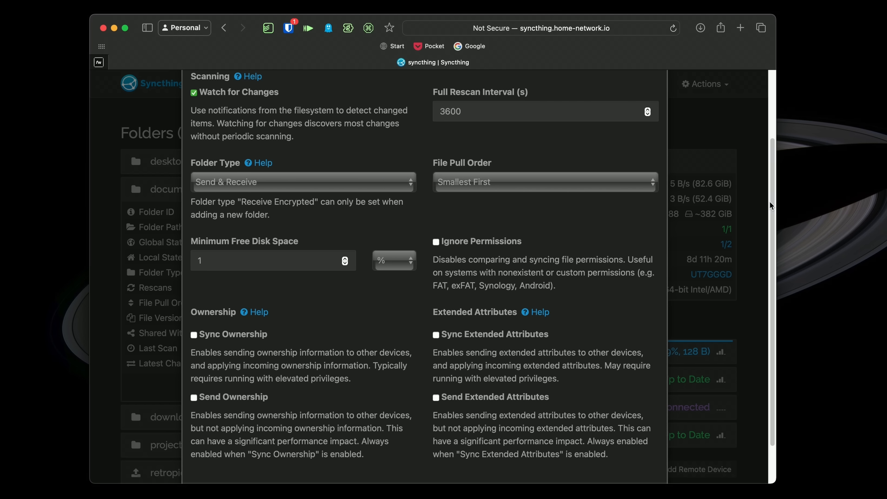
scroll("down", 3)
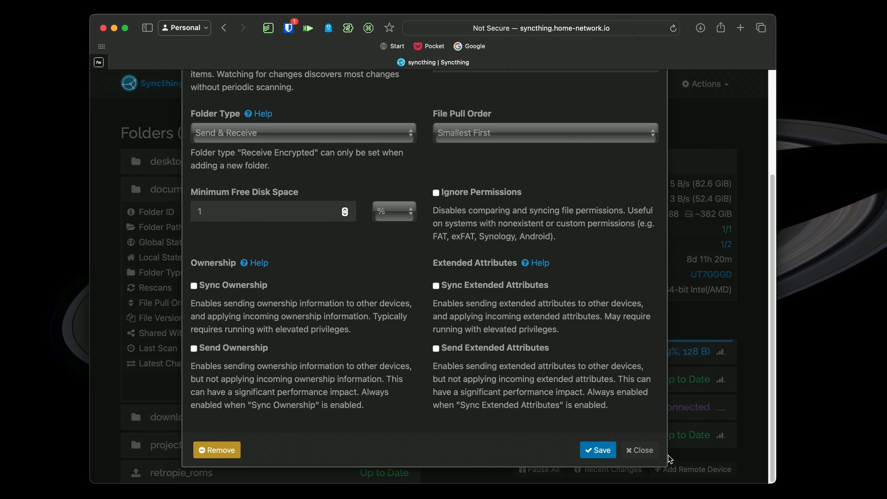
left_click(639, 449)
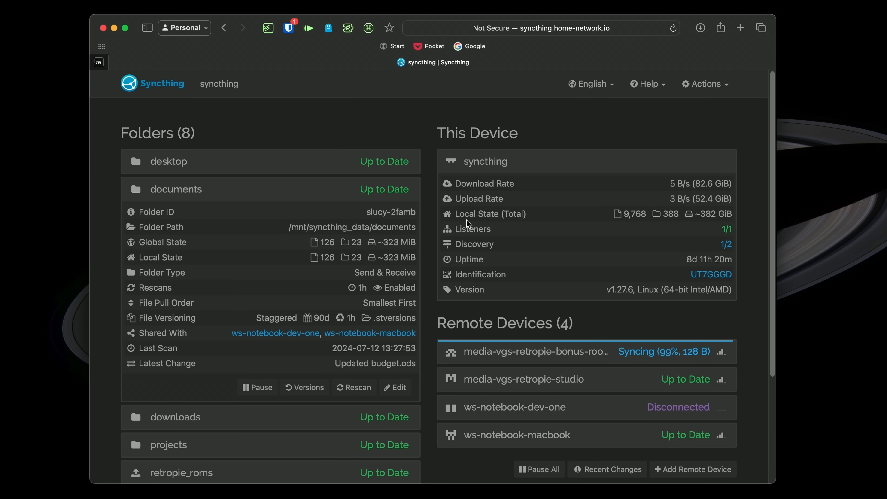
left_click(175, 189)
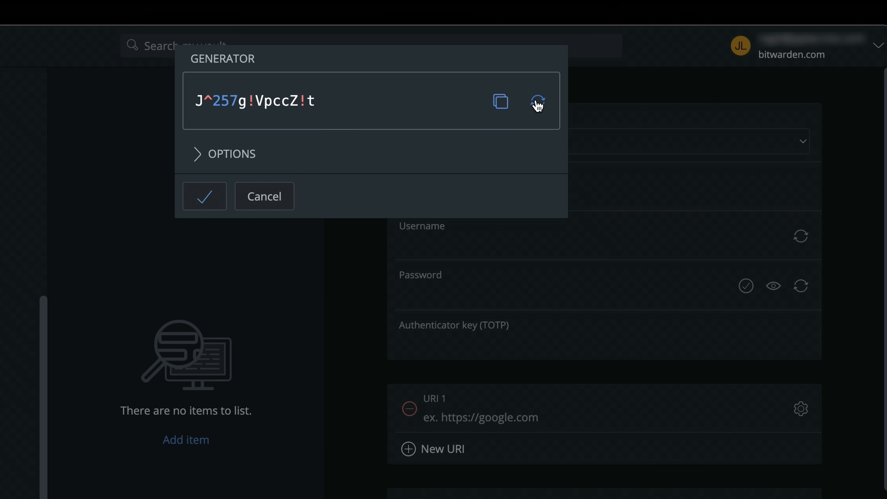
- Give the Learn Linux TV login username jay.lacroix427 and a password
left_click(537, 102)
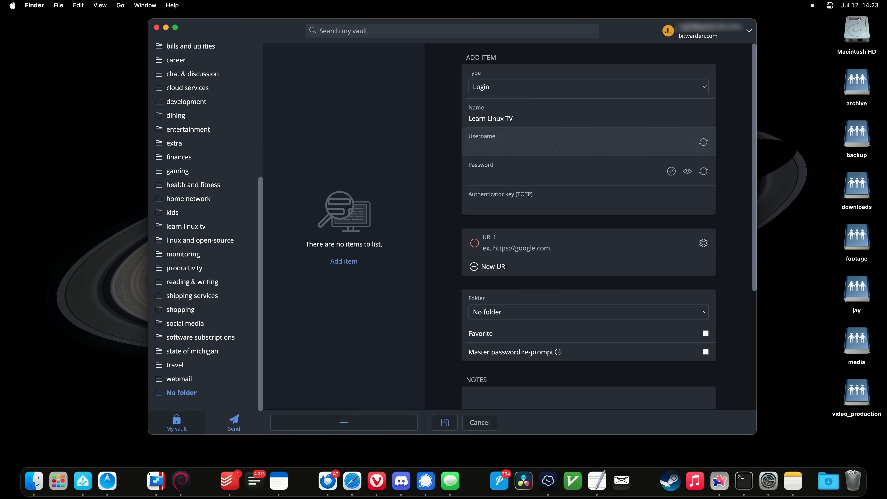
type("jay.lacroi")
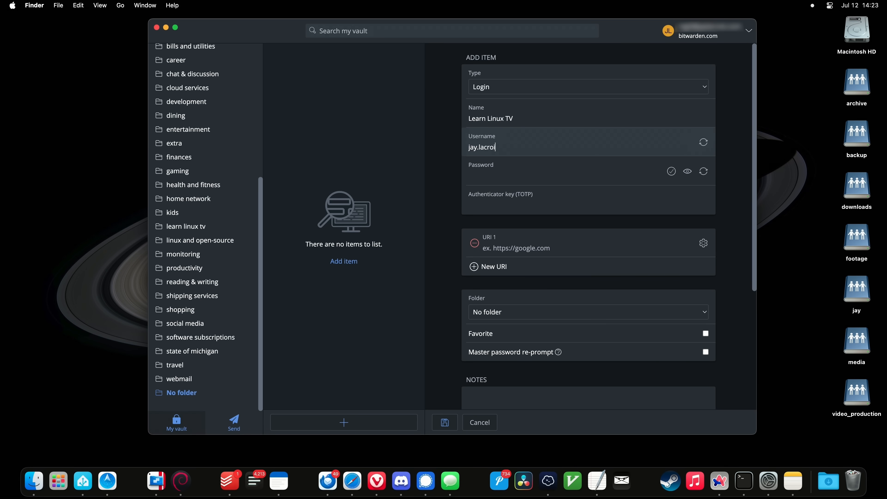
type("x427")
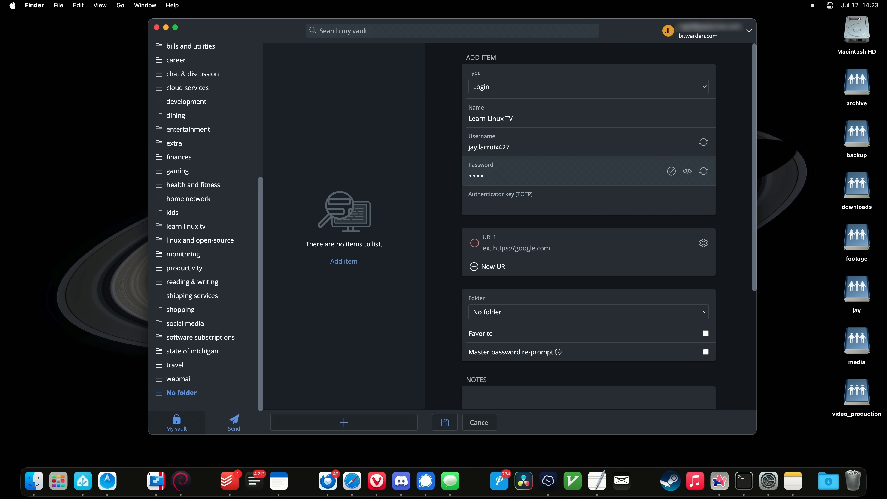
type("password")
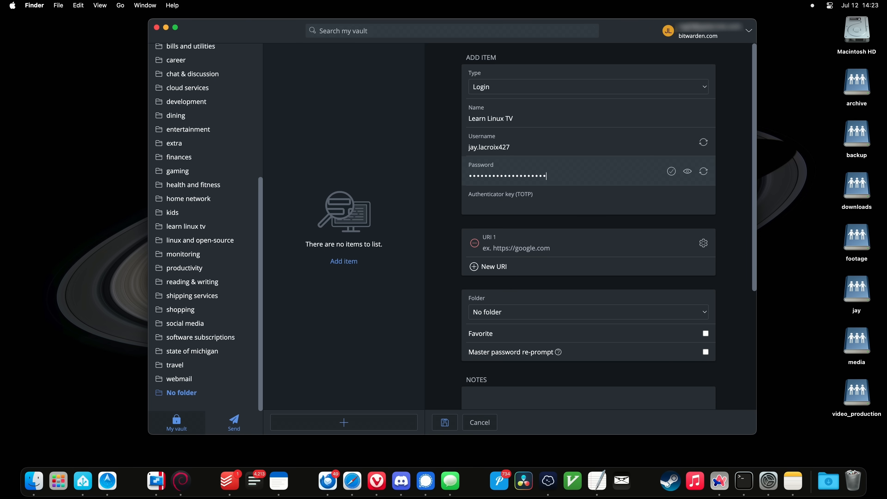
- Start the login's website URI with https: toward the learnlinux tv address
left_click(703, 171)
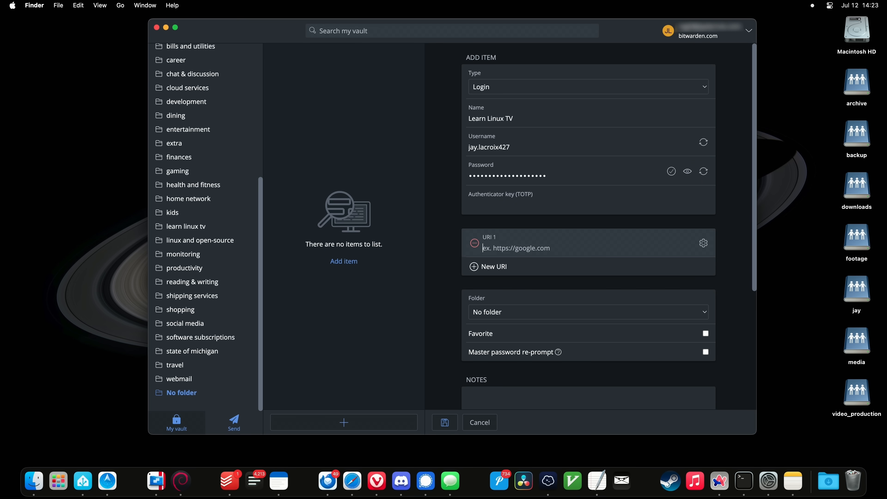
type("https://learnlinux.")
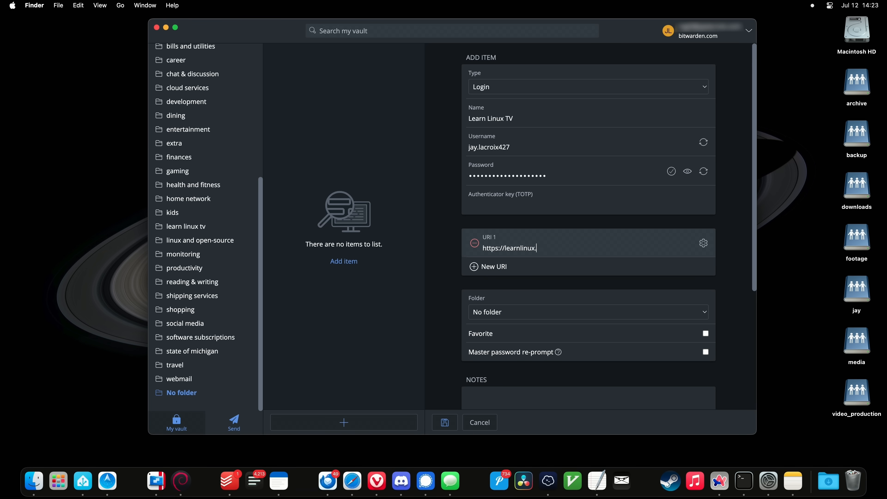
type("tv")
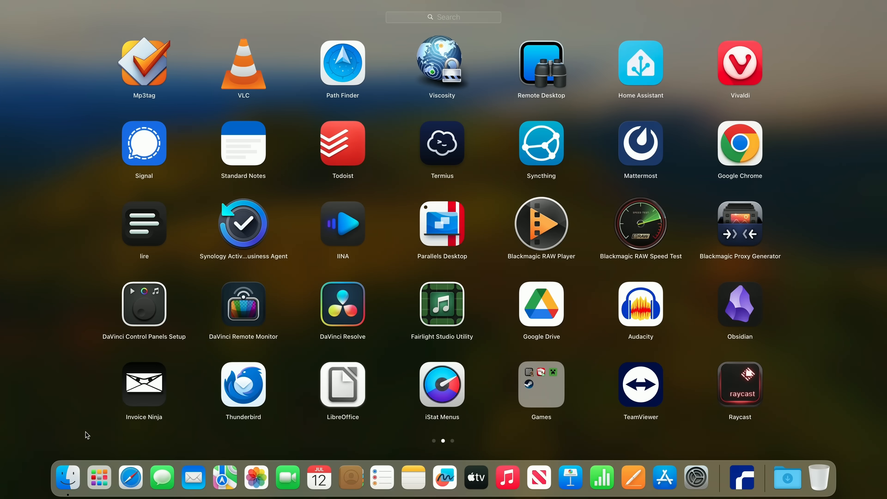
mouse_move(286, 222)
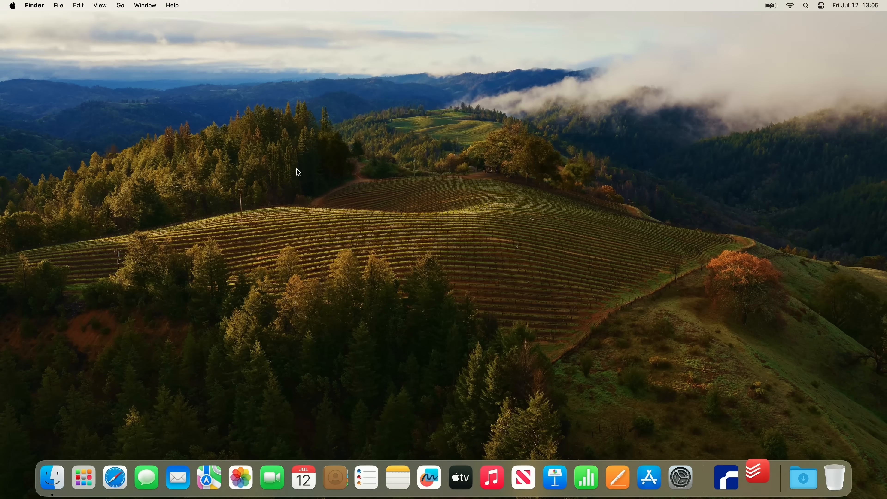
- Launch Todoist, finish setup and add the task 'Upload a YouTube video' to Today
left_click(757, 477)
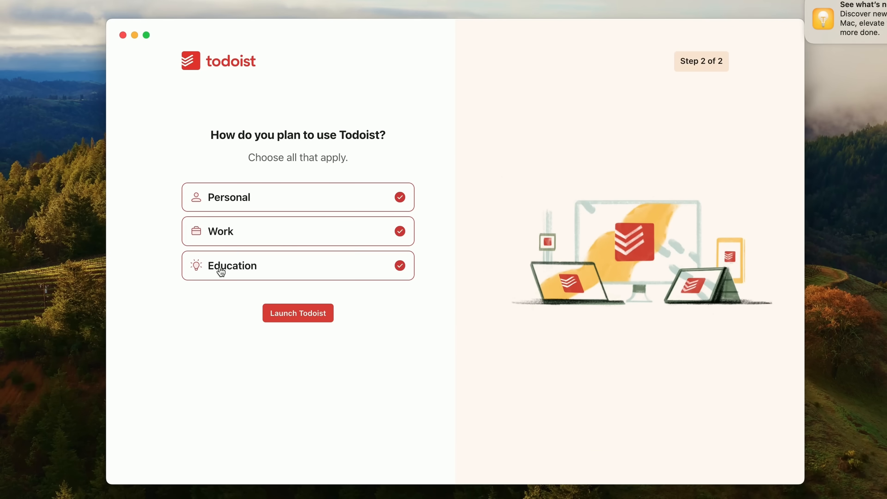
left_click(297, 313)
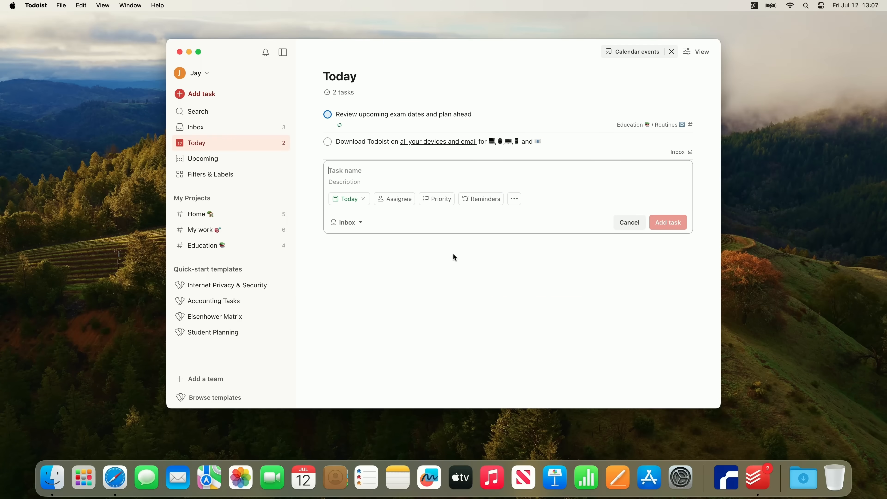
type("Upload a")
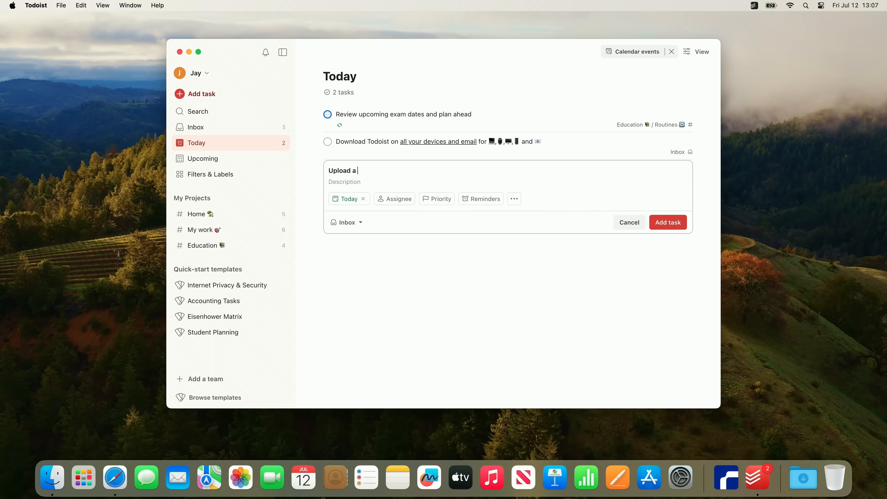
type("YouTube vid")
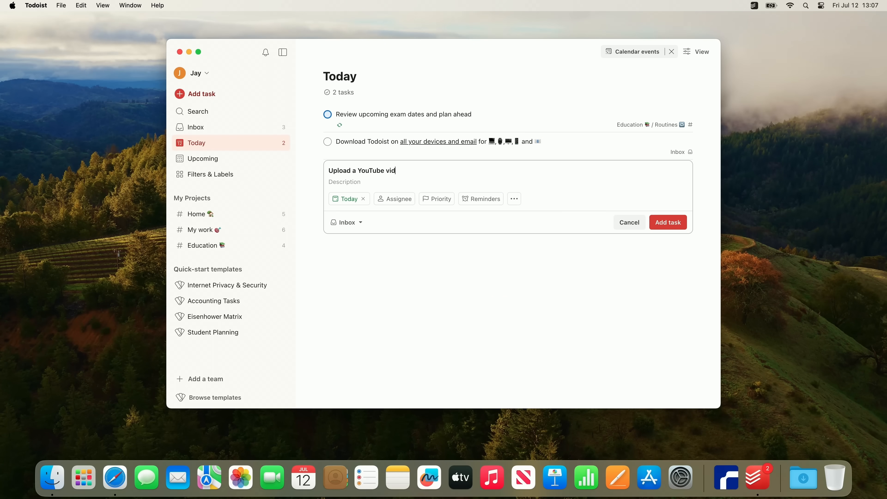
type("eo")
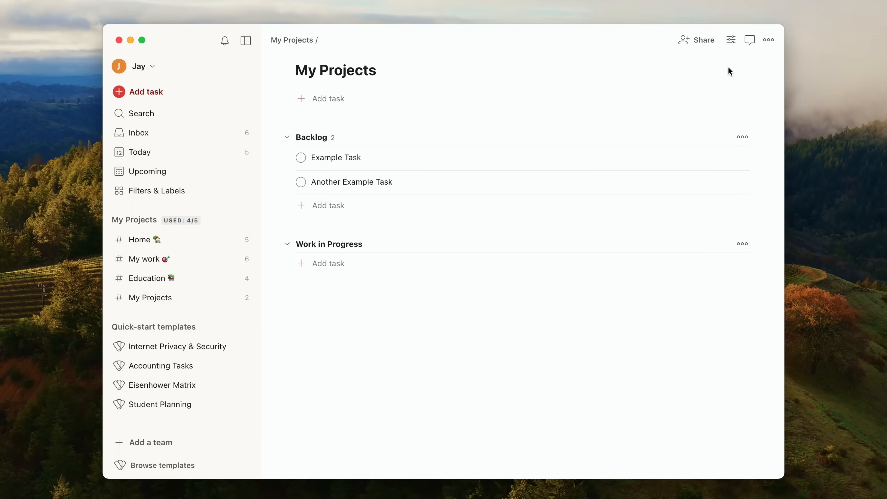
- Switch My Projects to Board view and add a 'Take out the Garbage' task
left_click(730, 40)
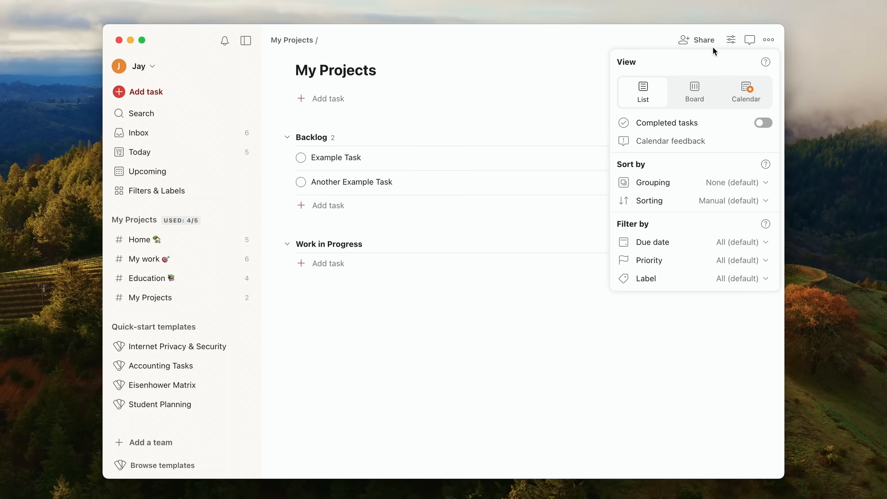
left_click(693, 92)
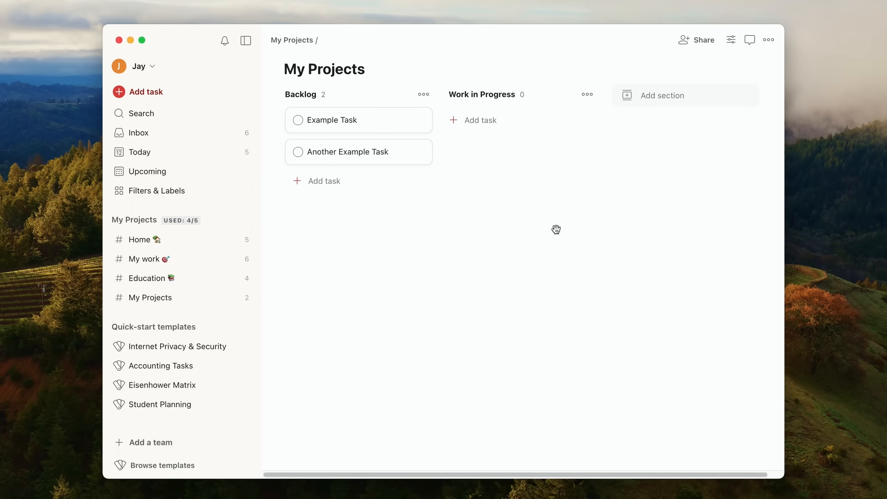
left_click(138, 152)
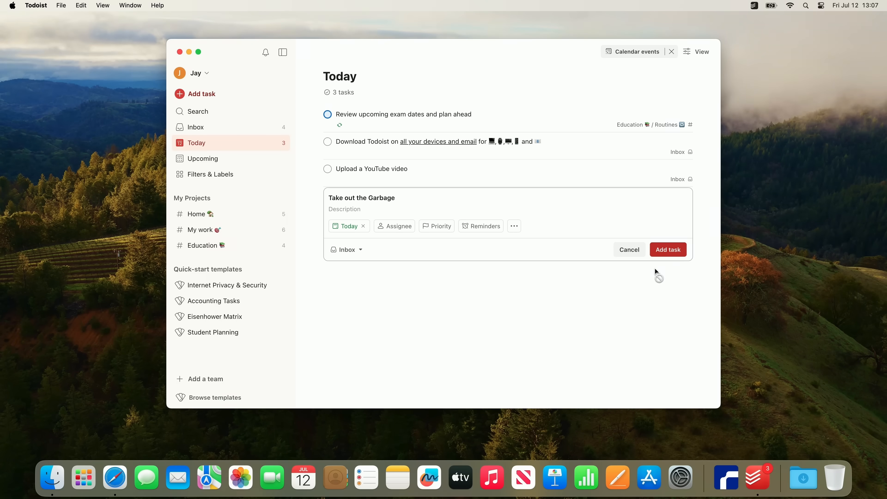
left_click(668, 250)
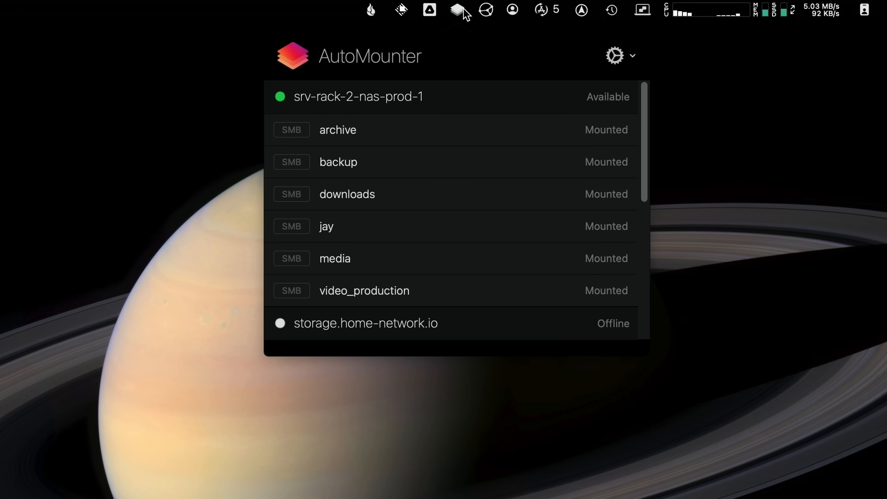
mouse_move(469, 80)
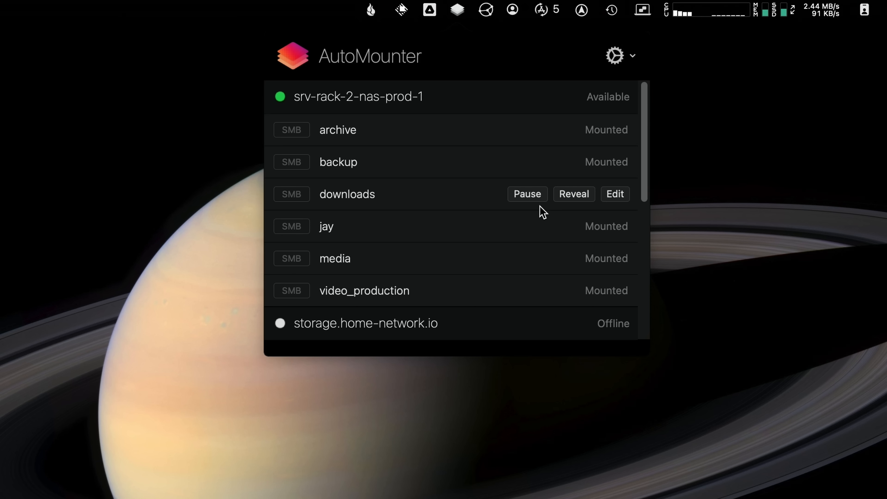
mouse_move(621, 202)
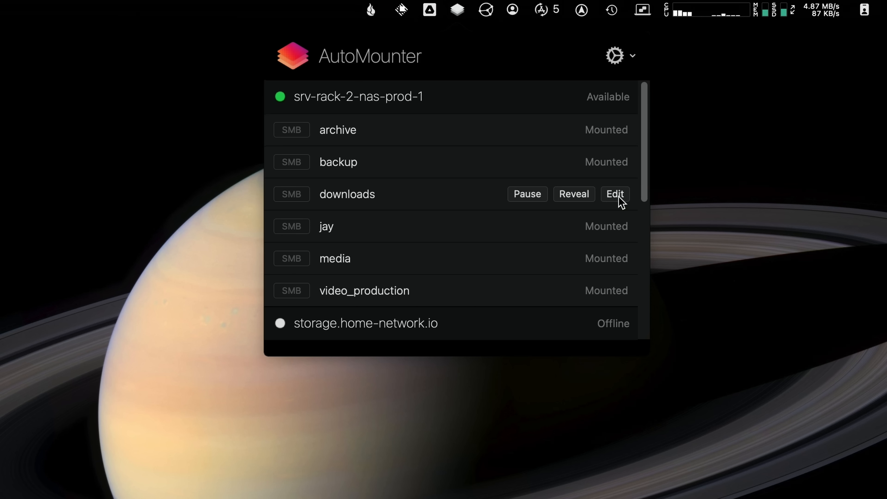
- Edit the NAS downloads share and review its Type choices without changing them
left_click(615, 194)
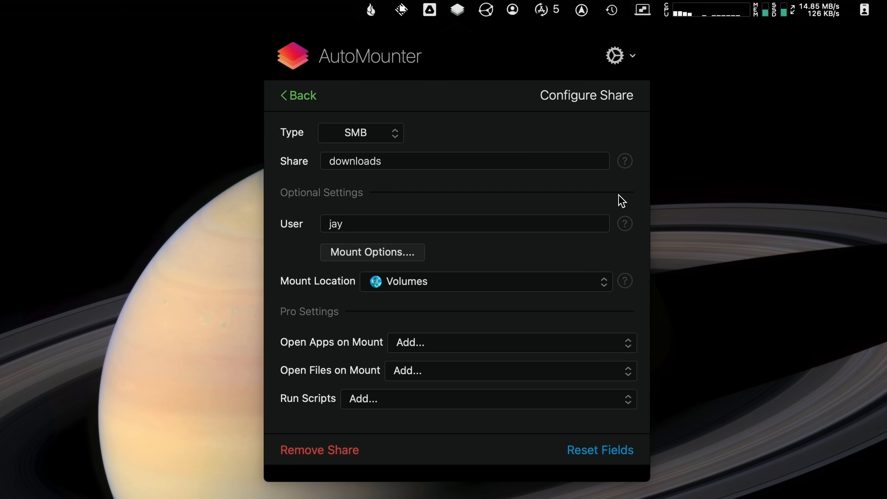
mouse_move(400, 145)
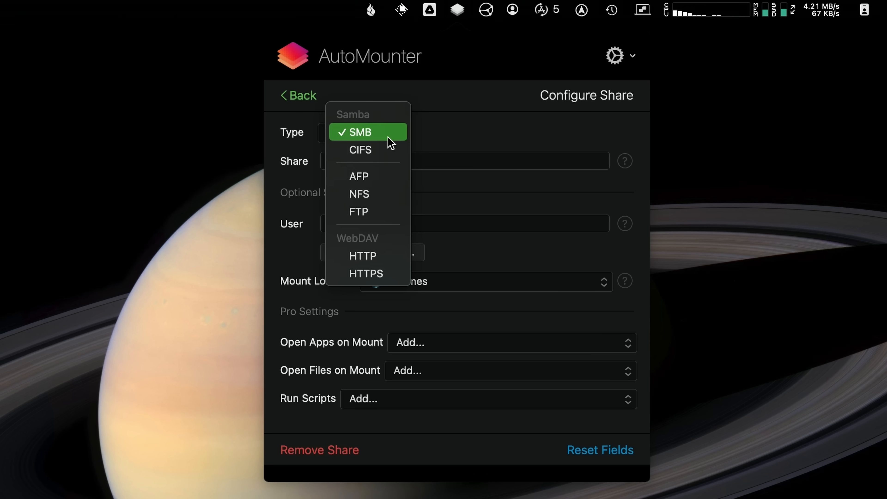
mouse_move(377, 136)
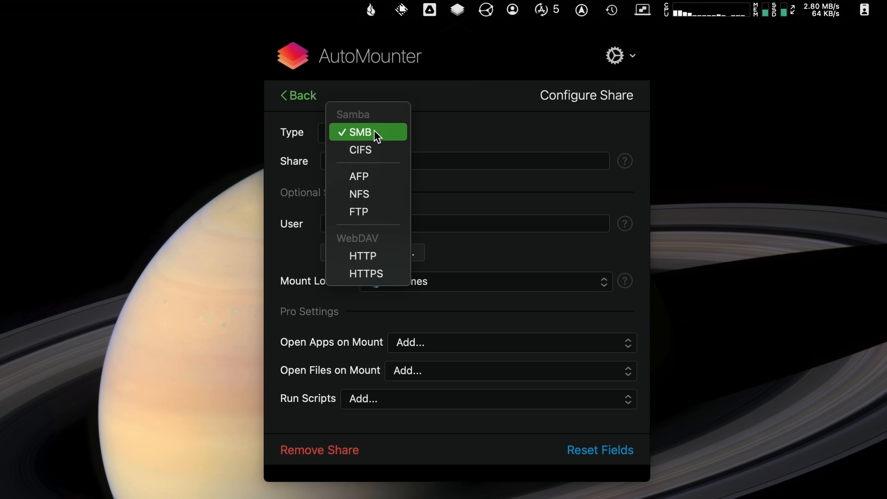
mouse_move(469, 137)
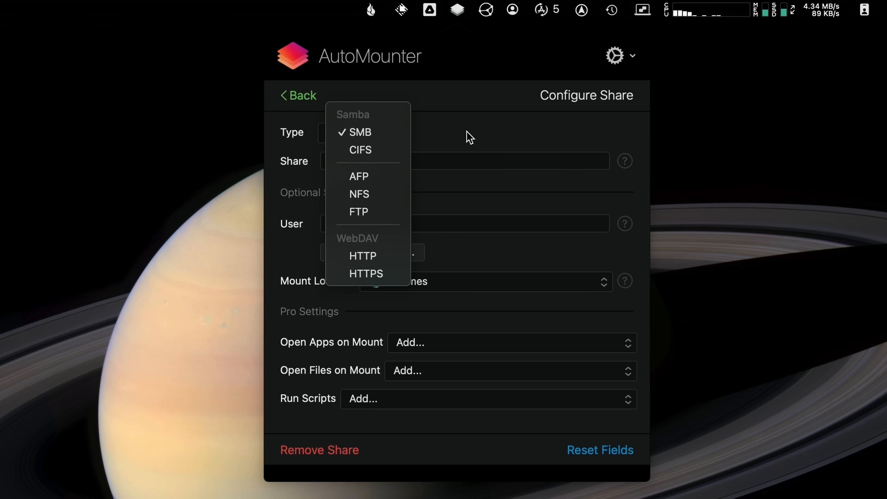
left_click(359, 131)
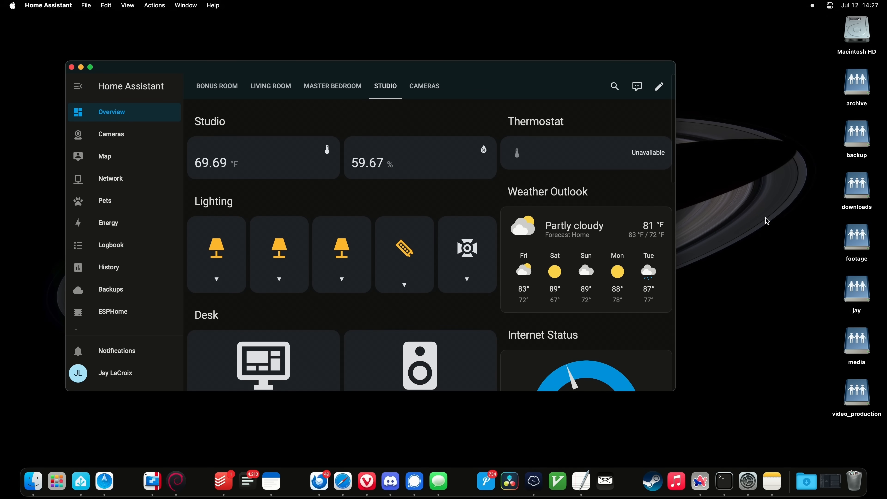
mouse_move(674, 135)
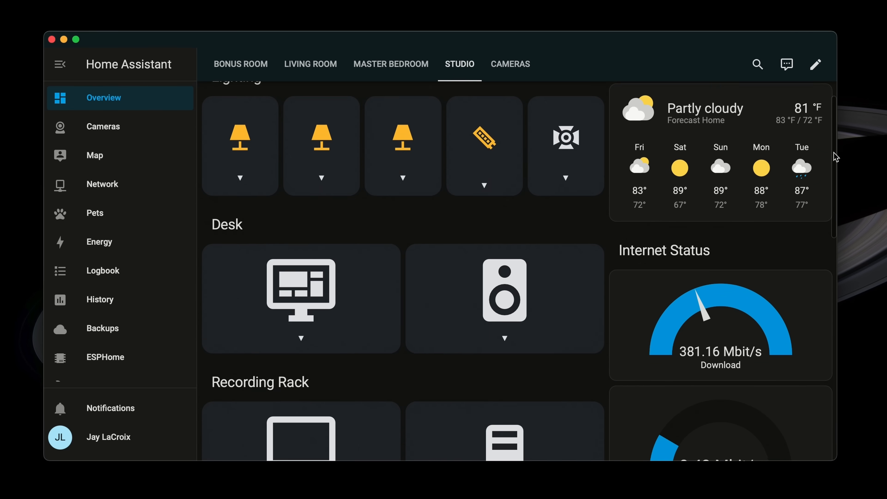
- Scroll the Studio dashboard and open the Studio Lighting sub-view from the spotlight tile
scroll("down", 3)
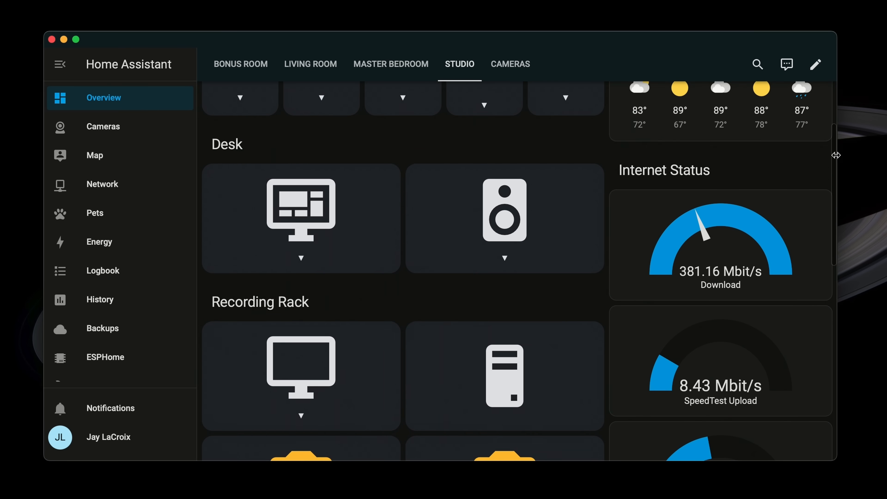
scroll("up", 3)
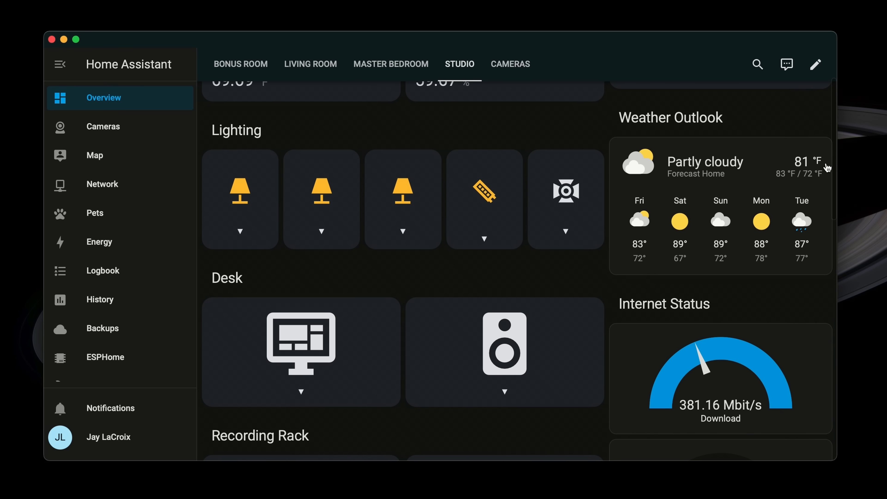
scroll("up", 3)
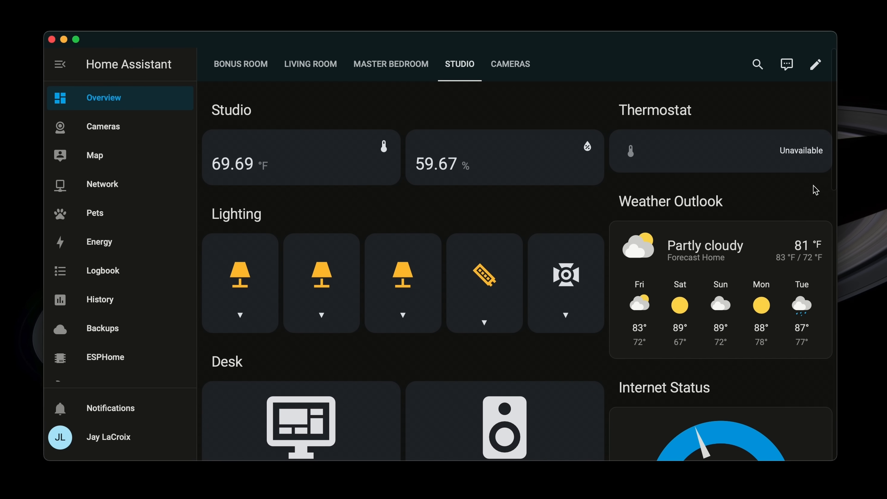
mouse_move(618, 264)
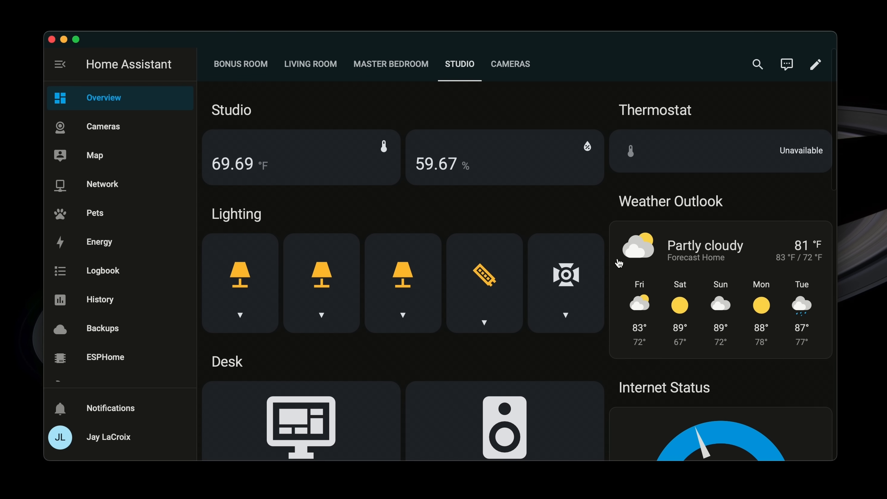
left_click(565, 277)
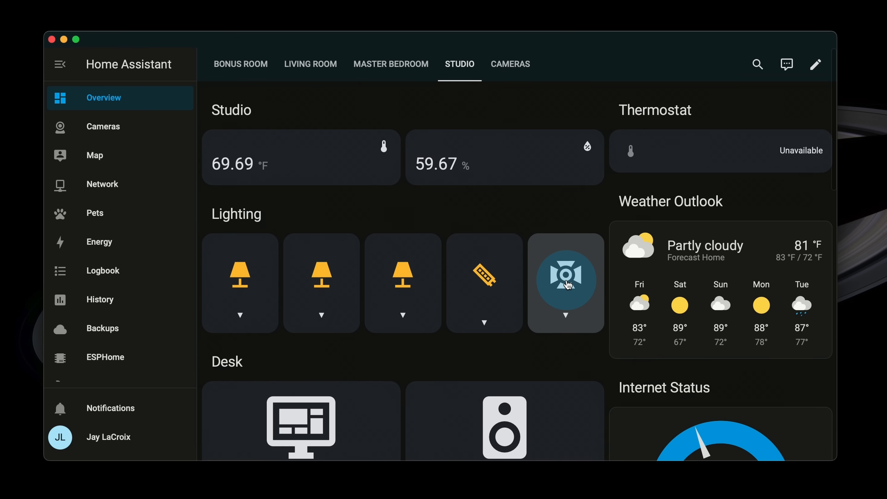
left_click(565, 280)
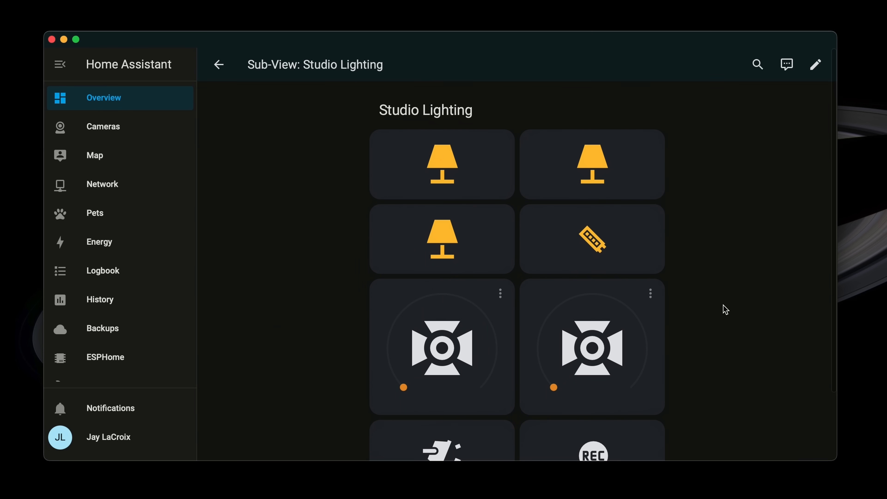
scroll("down", 3)
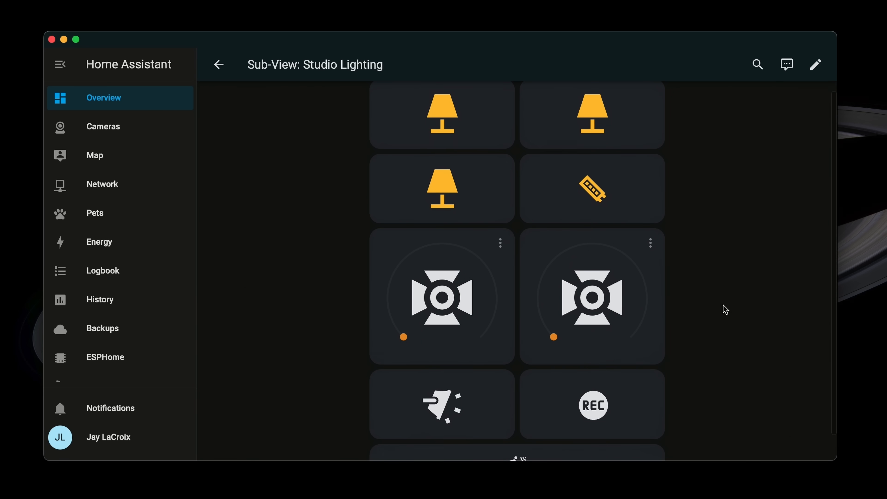